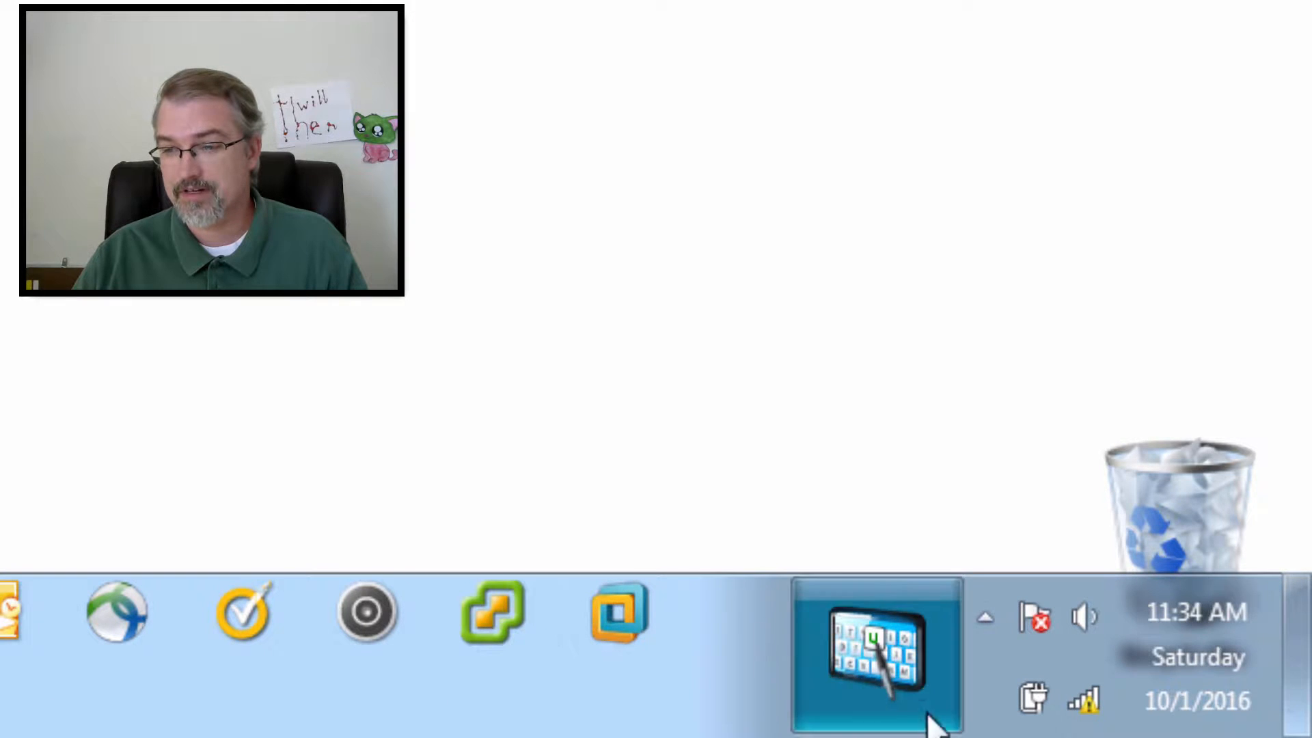
{"action": "mouse_move", "coordinate": [1083, 701]}
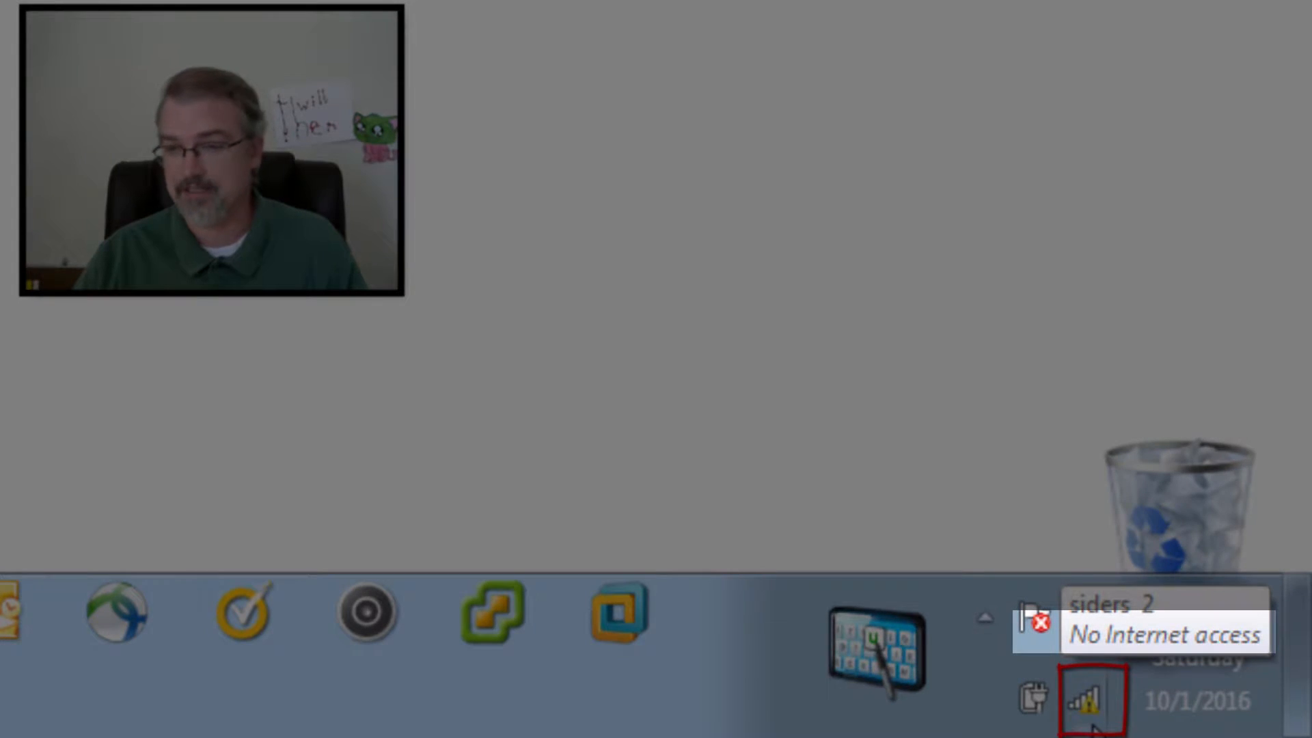
Check the Wi-Fi status, open Device Manager via Start search, and toggle Human Interface Devices
{"action": "left_click", "coordinate": [1085, 698]}
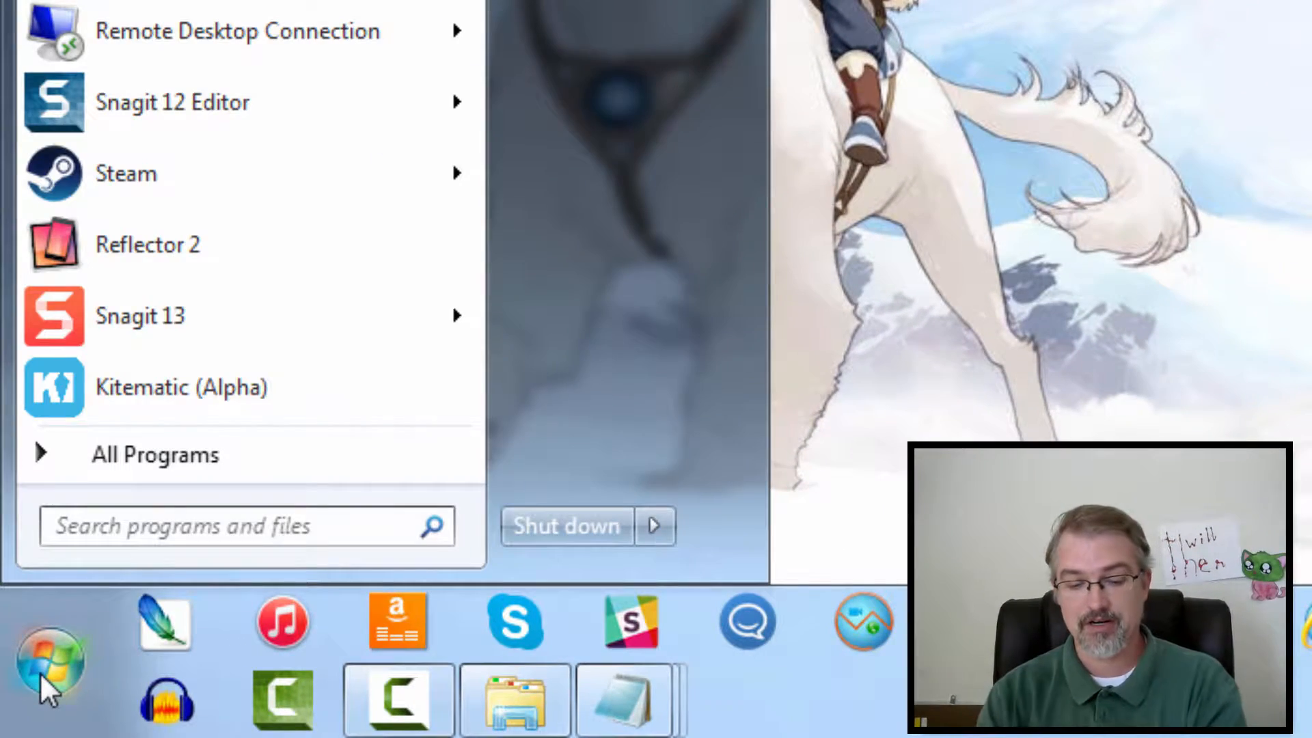
{"action": "type", "text": "device ma"}
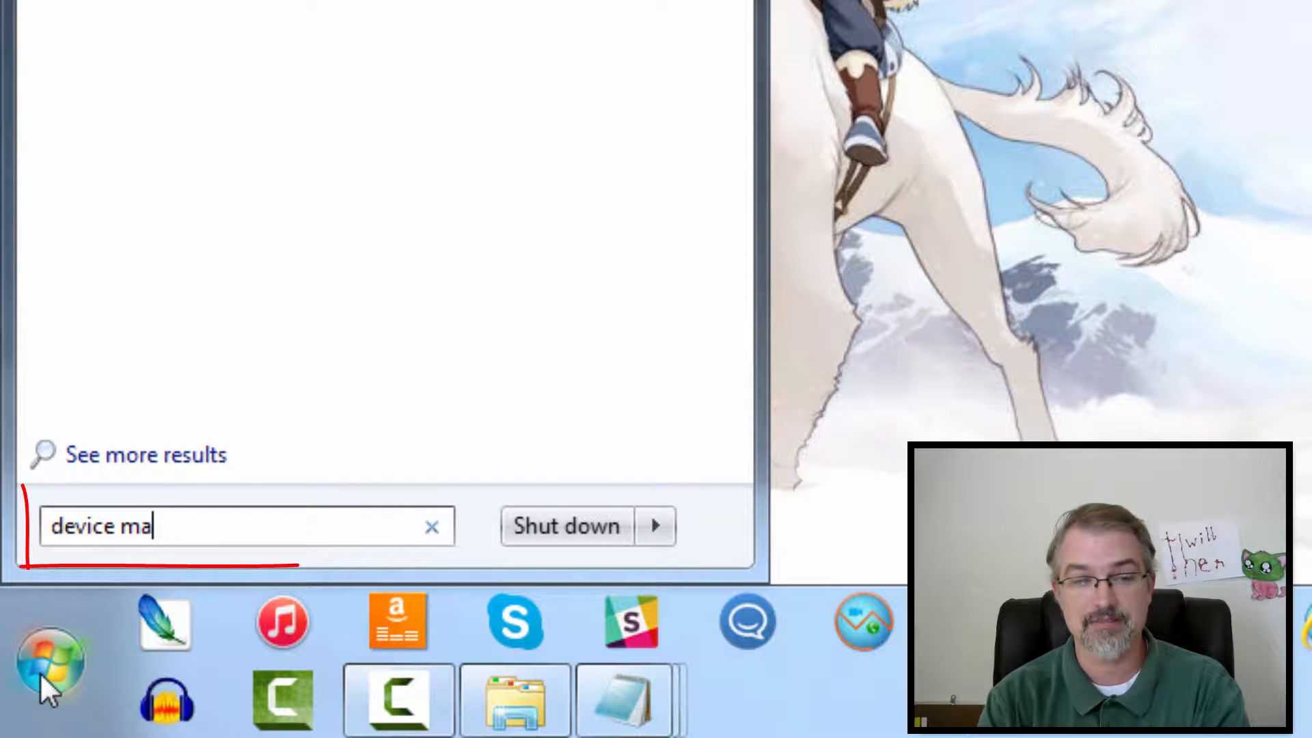
{"action": "type", "text": "nager"}
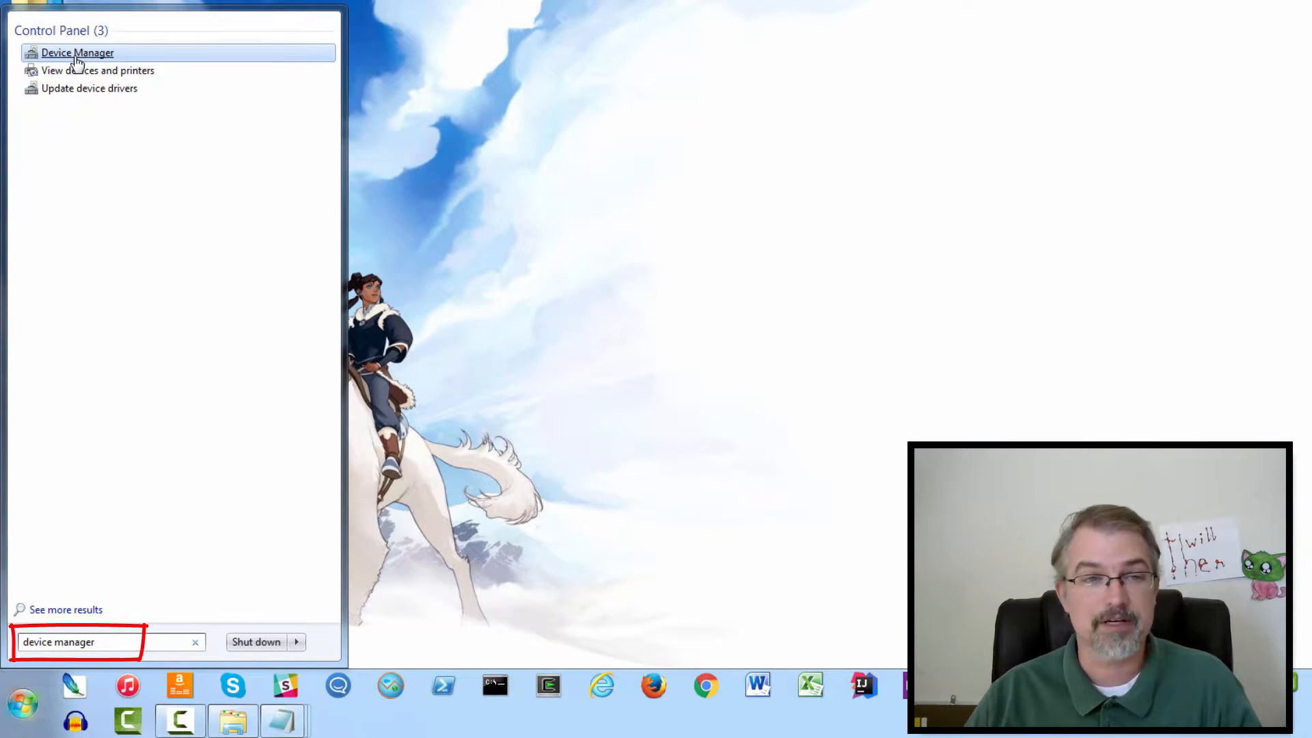
{"action": "left_click", "coordinate": [77, 52]}
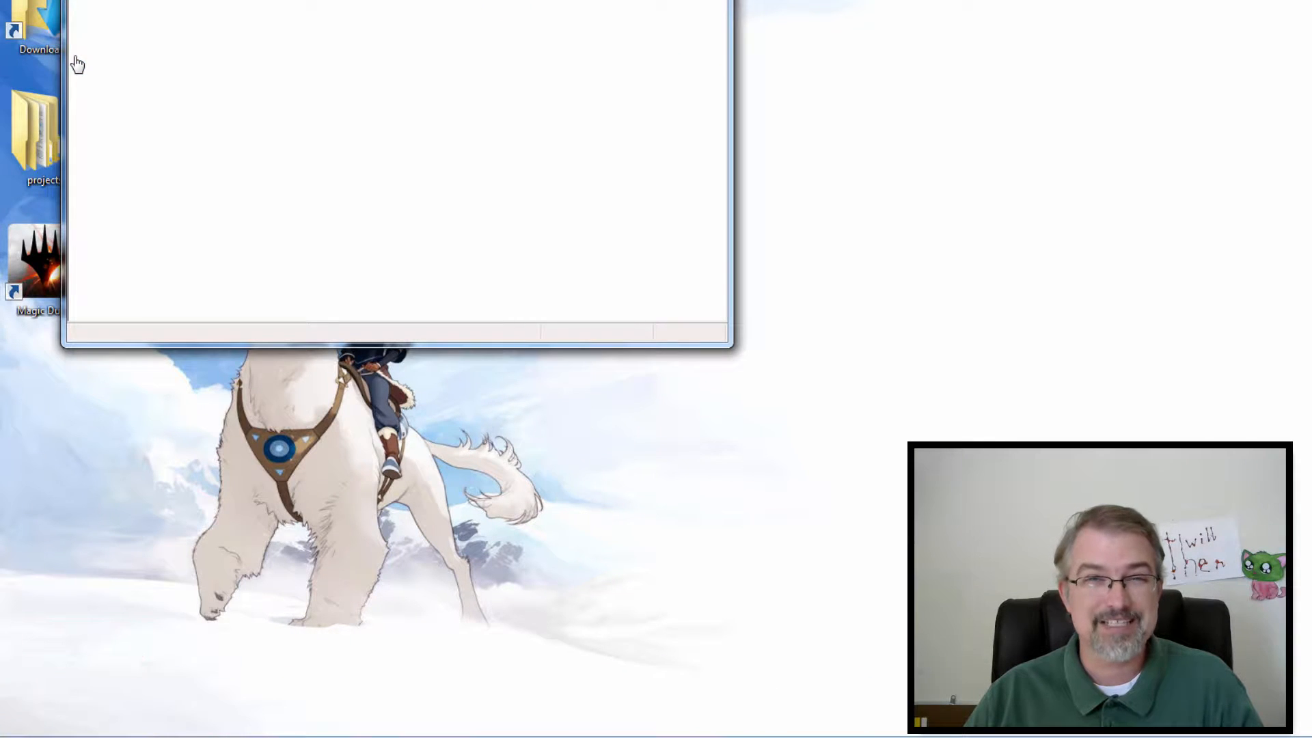
{"action": "left_click", "coordinate": [73, 221]}
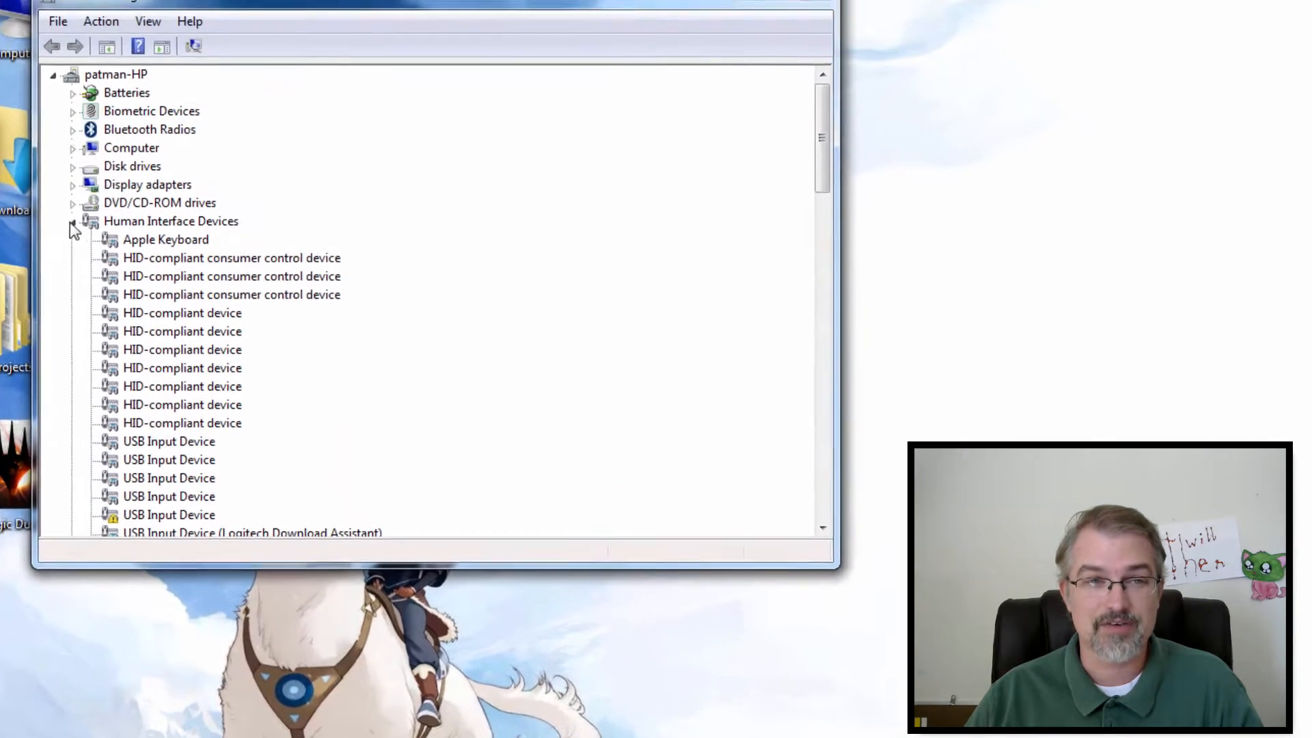
{"action": "left_click", "coordinate": [73, 230]}
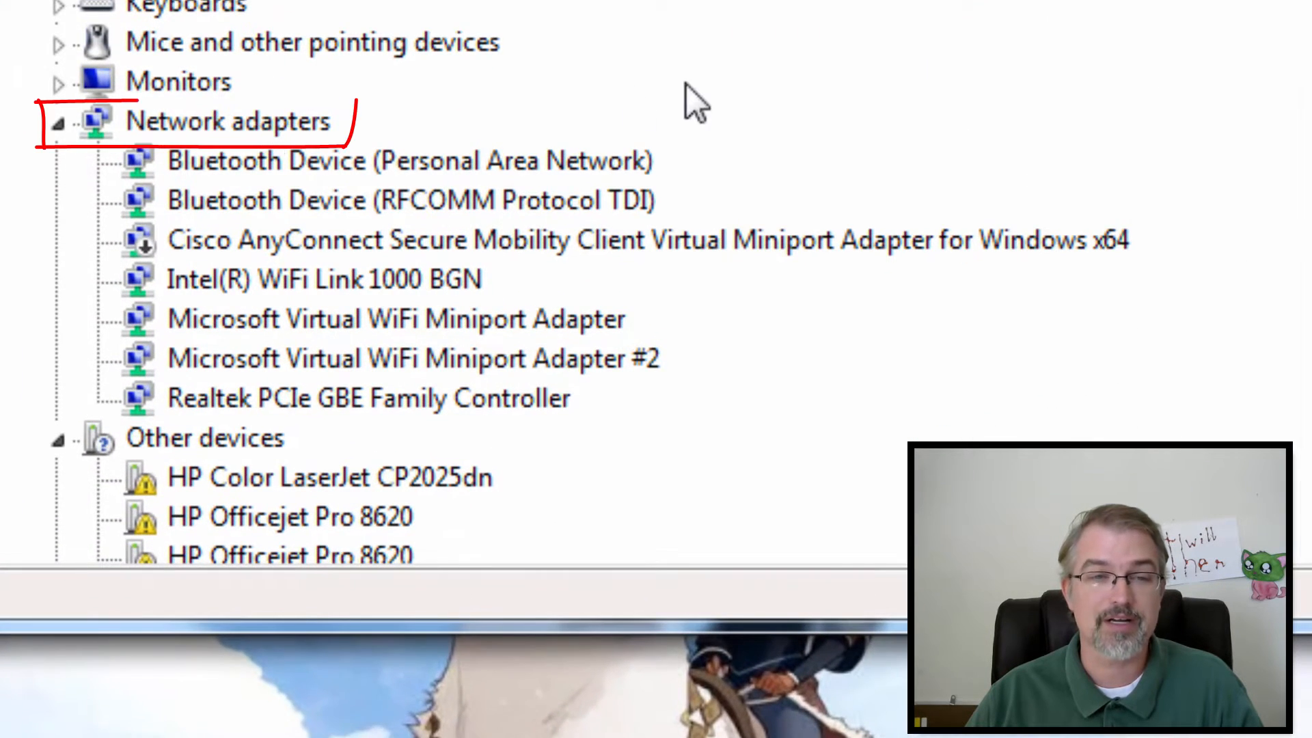
{"action": "mouse_move", "coordinate": [619, 142]}
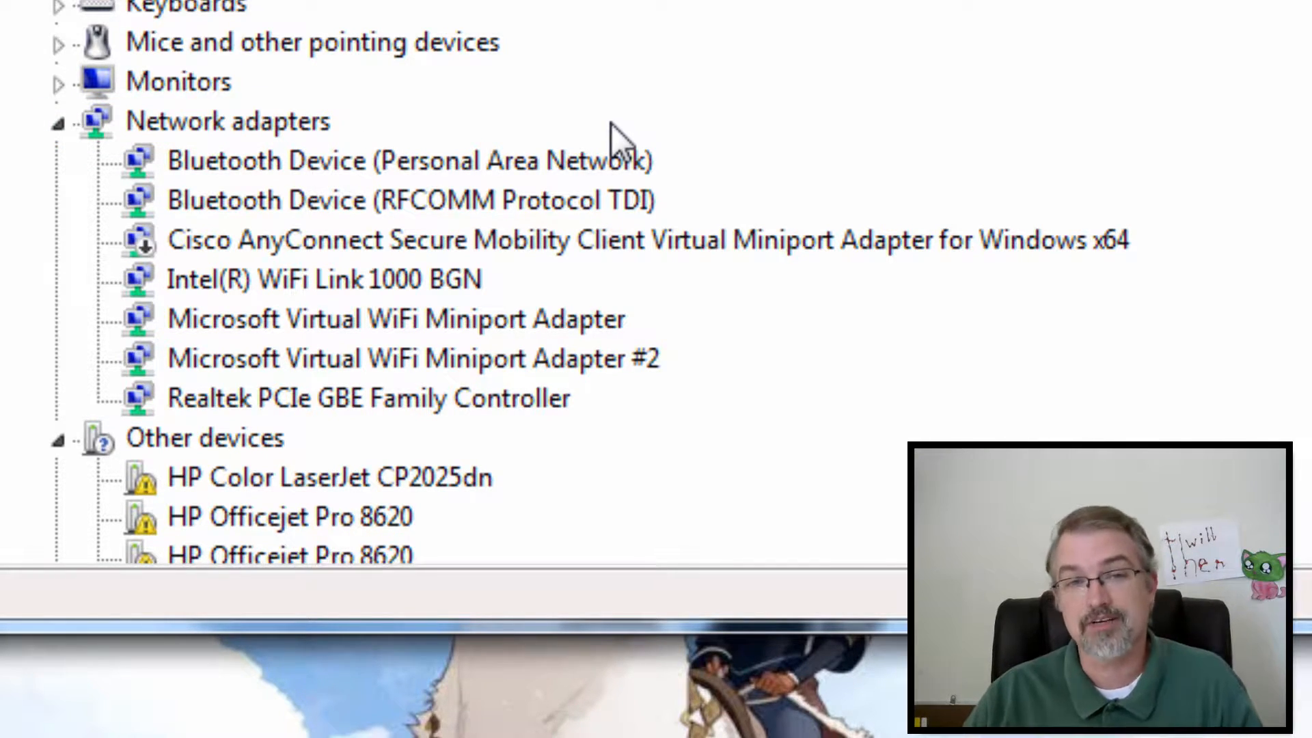
{"action": "mouse_move", "coordinate": [745, 260]}
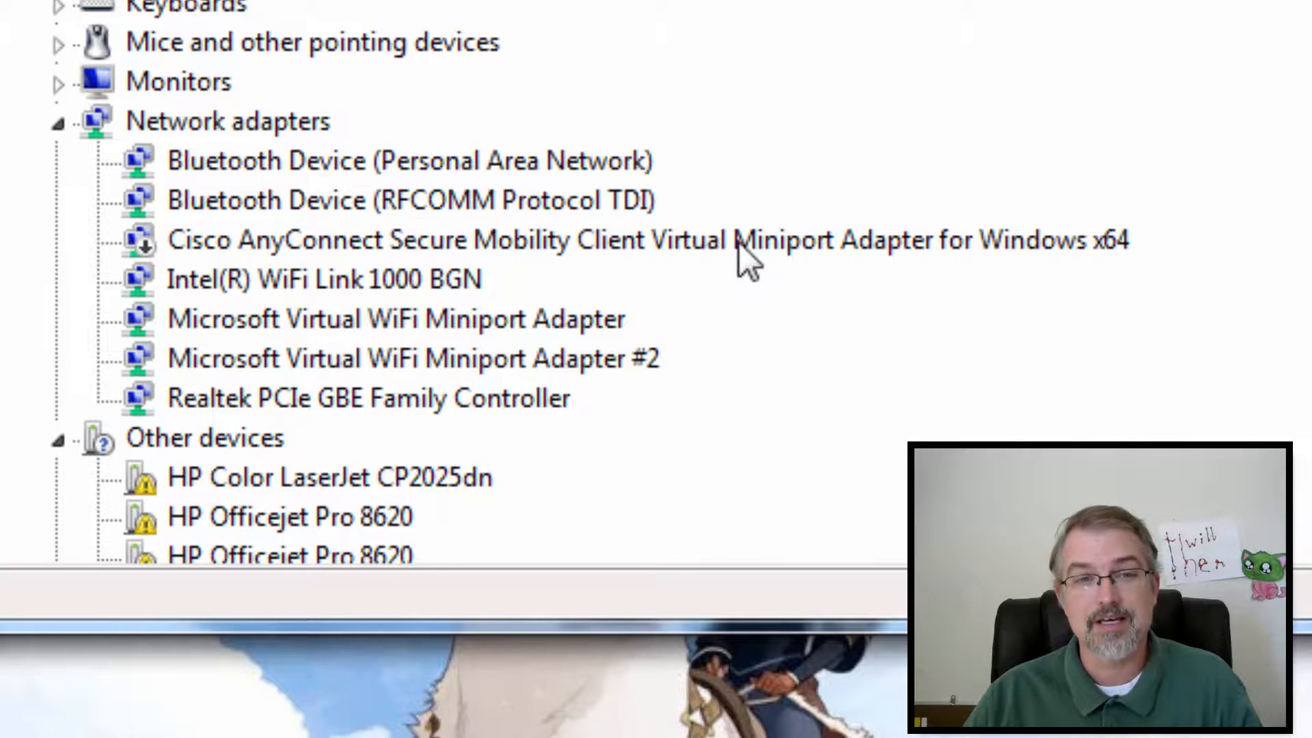
{"action": "mouse_move", "coordinate": [456, 293]}
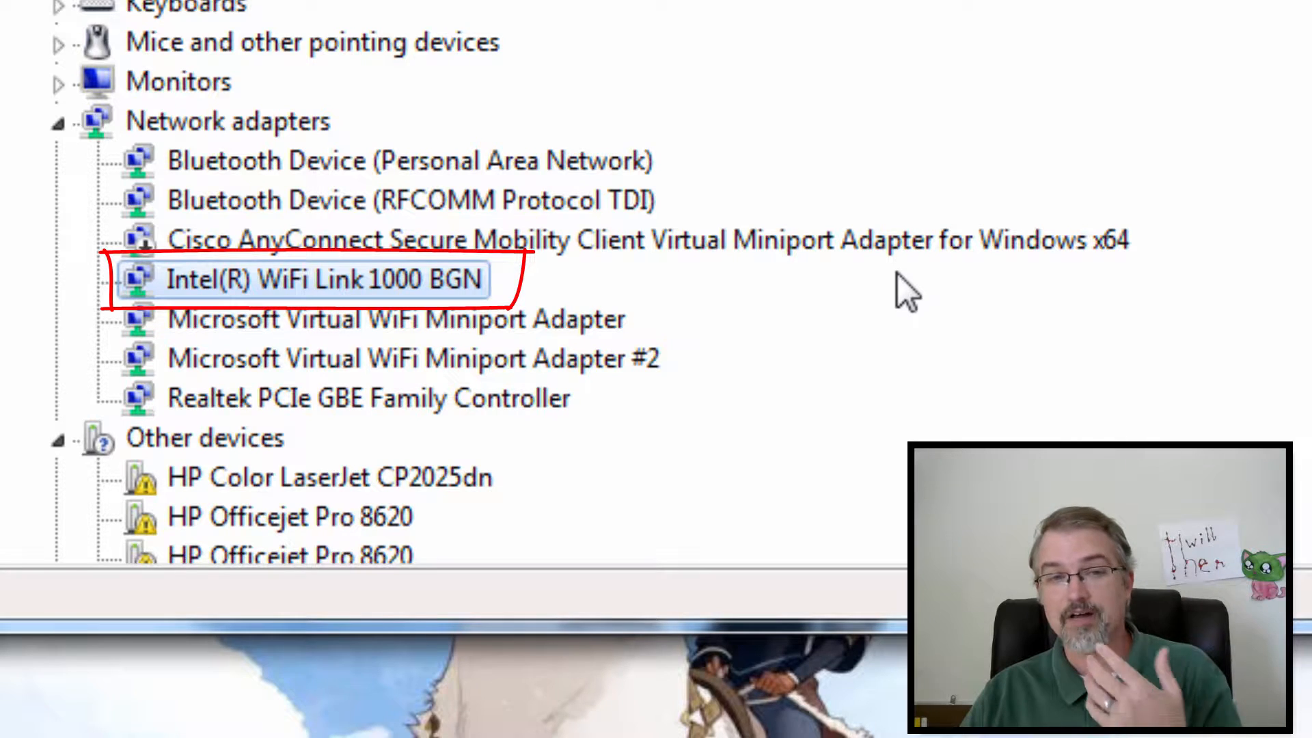
{"action": "mouse_move", "coordinate": [883, 284]}
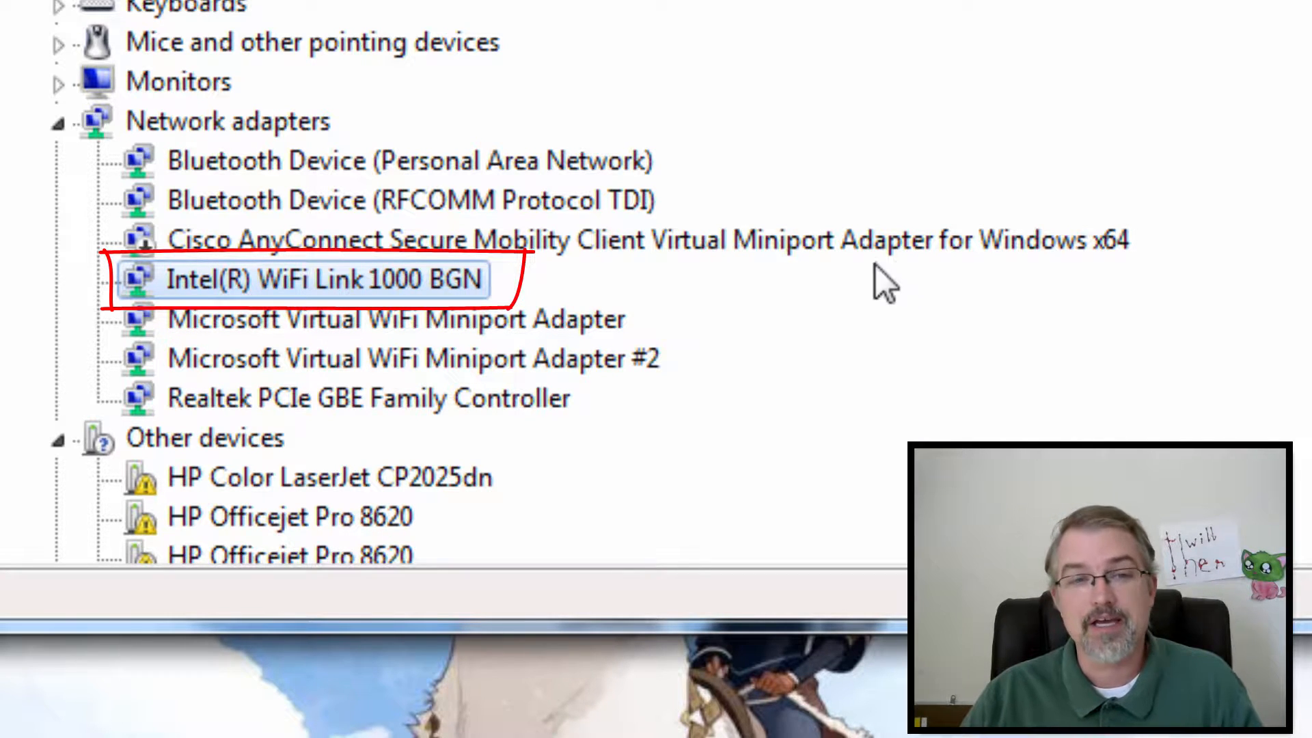
{"action": "mouse_move", "coordinate": [389, 322]}
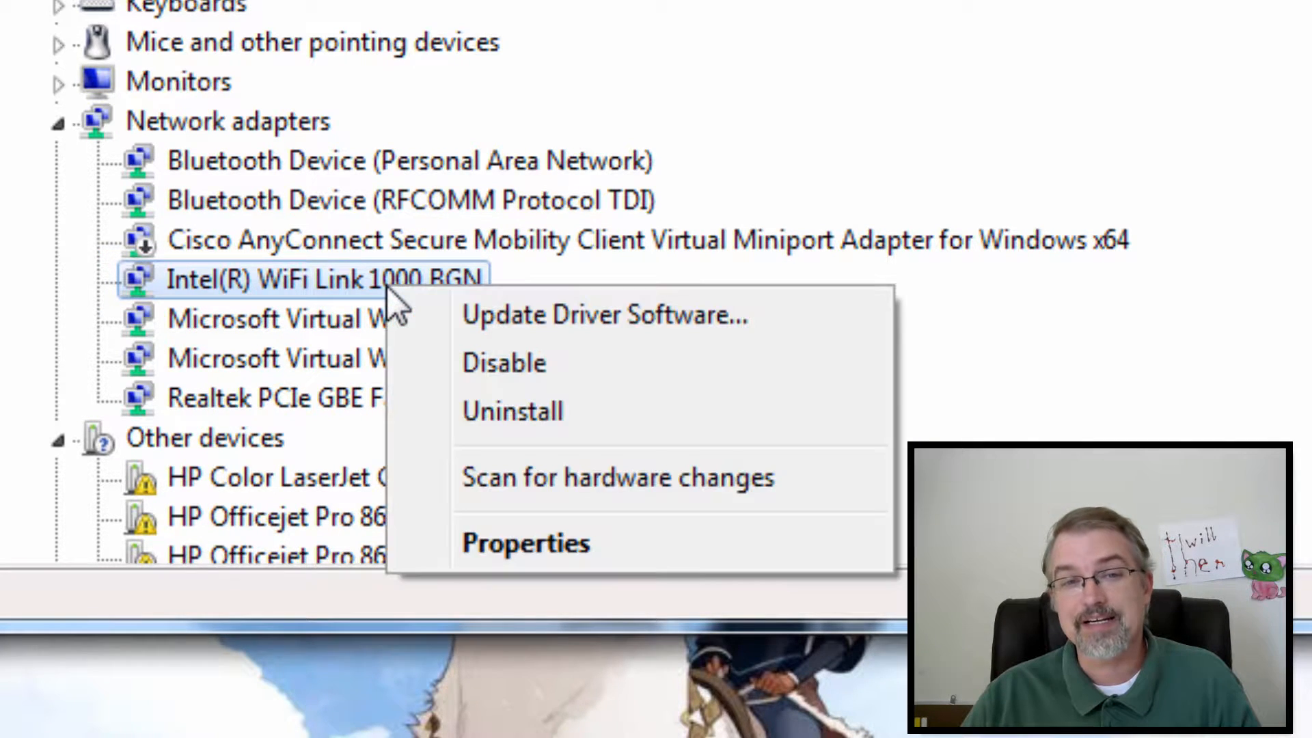
{"action": "mouse_move", "coordinate": [518, 411]}
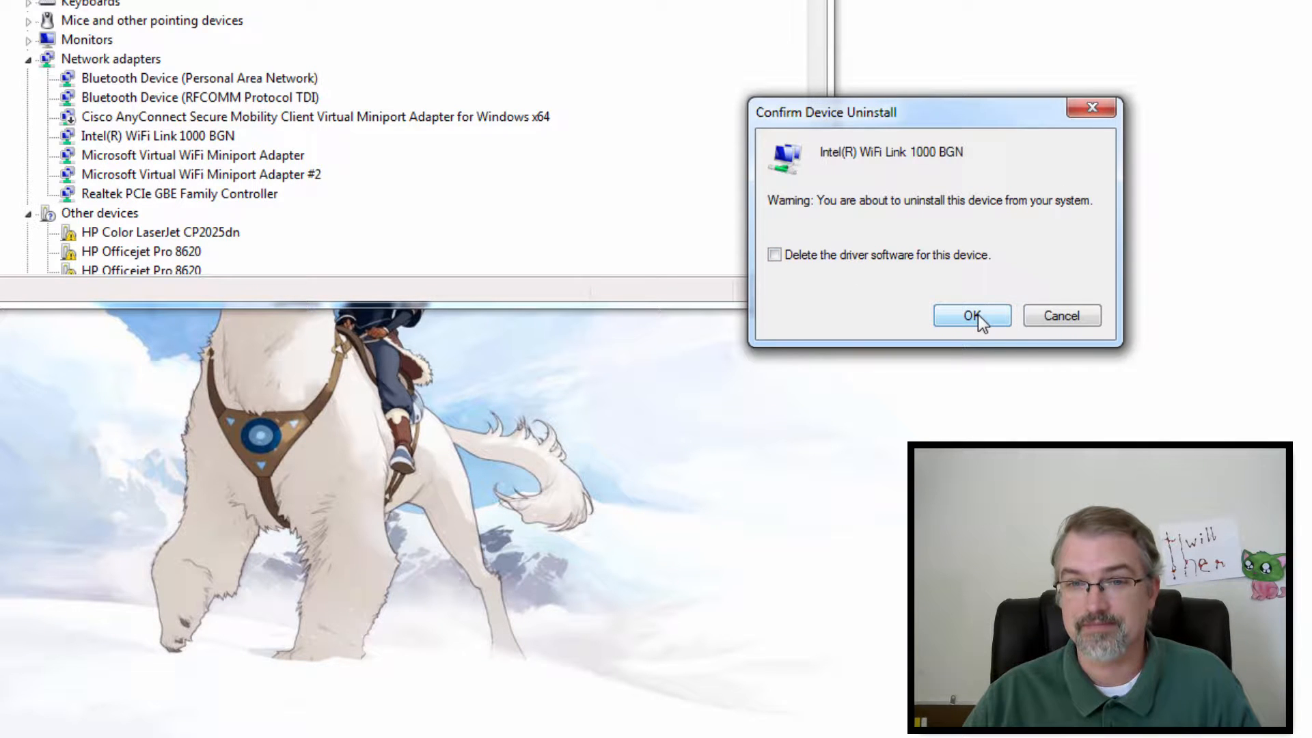
{"action": "mouse_move", "coordinate": [836, 269]}
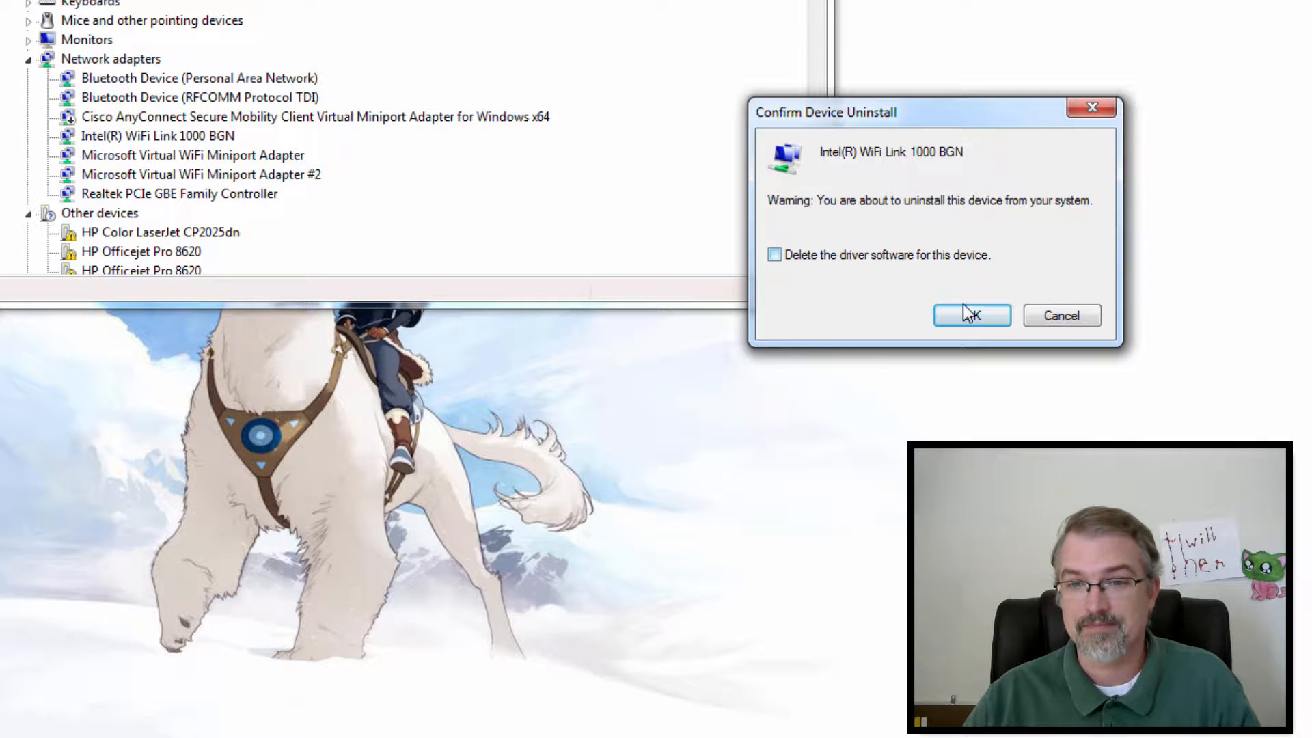
Confirm removal of the Intel(R) WiFi Link 1000 BGN adapter in the uninstall dialog
{"action": "left_click", "coordinate": [971, 316]}
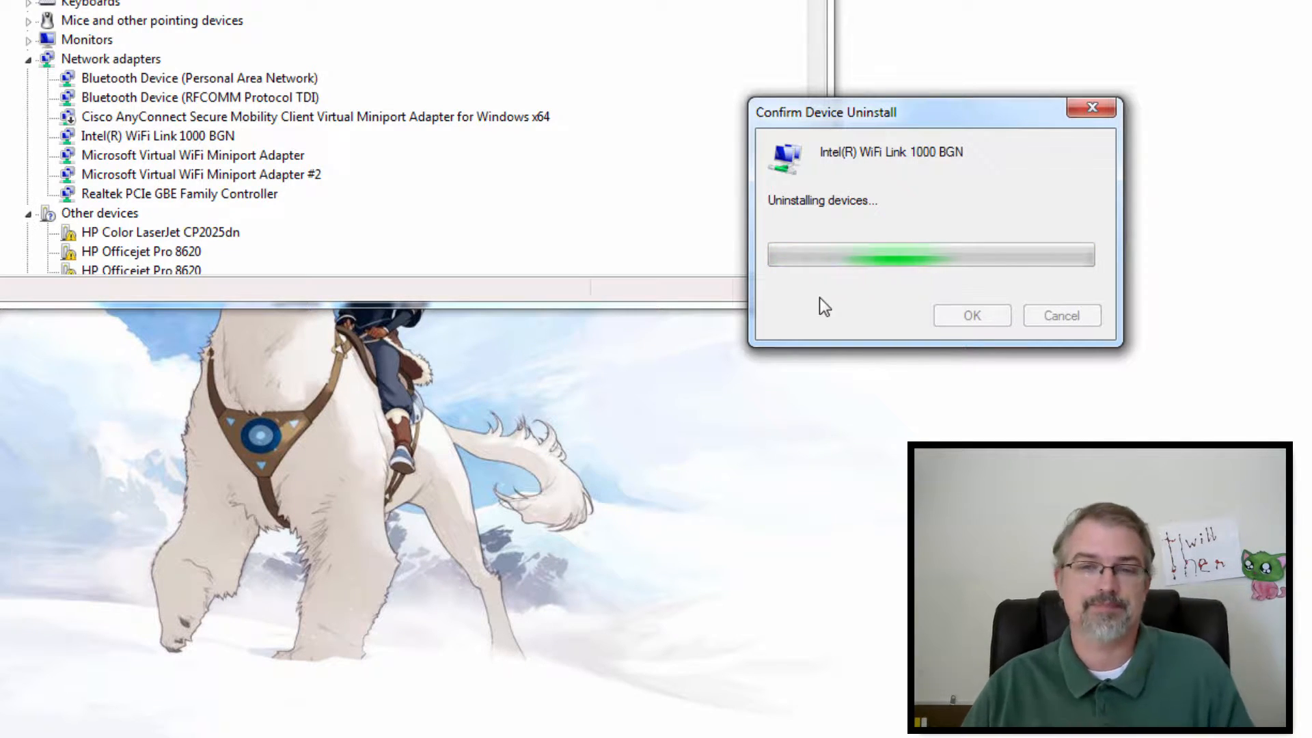
{"action": "left_click", "coordinate": [972, 316]}
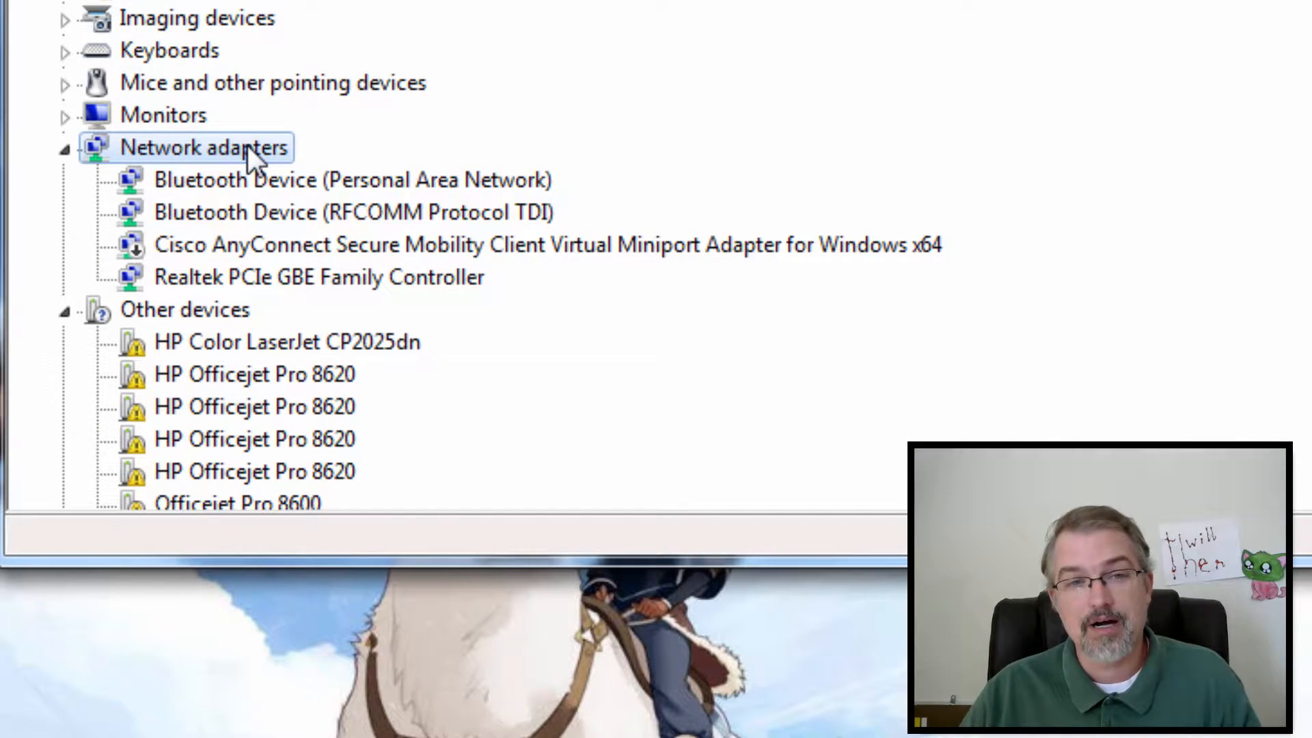
Run Scan for hardware changes on the Network adapters group
{"action": "right_click", "coordinate": [205, 148]}
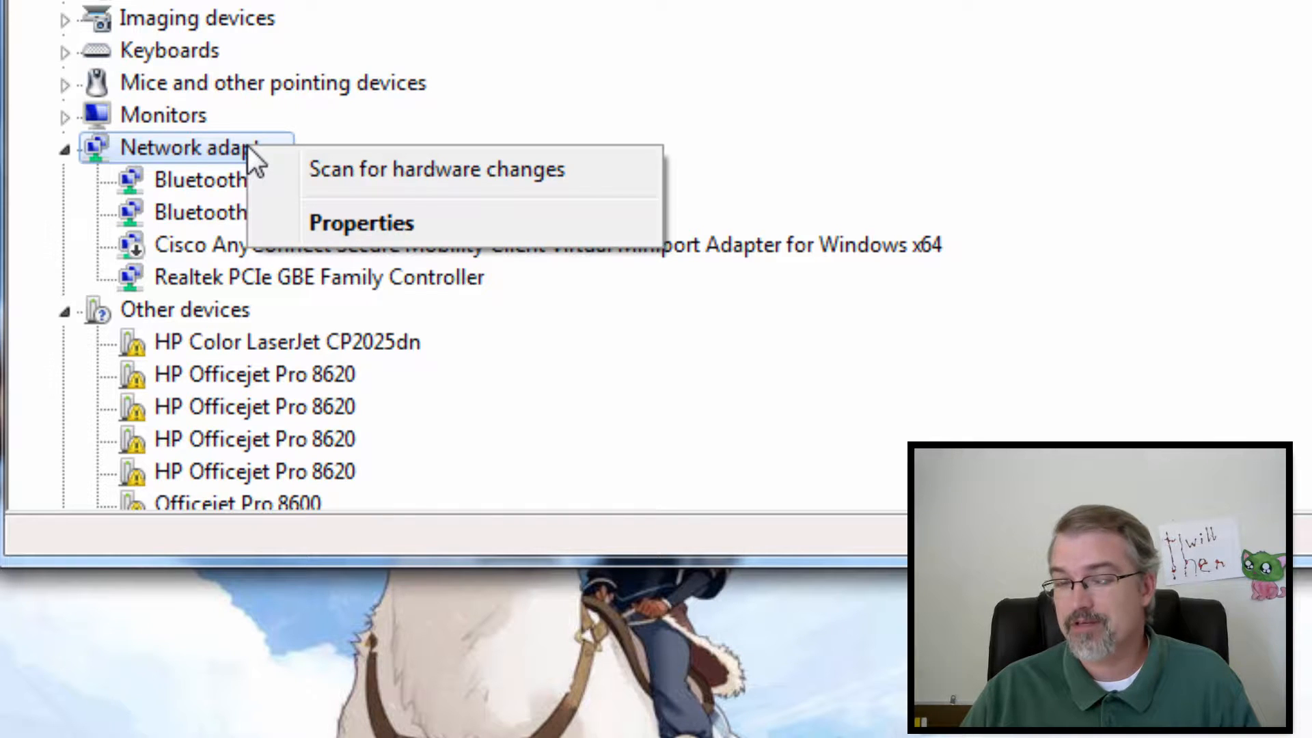
{"action": "mouse_move", "coordinate": [314, 168]}
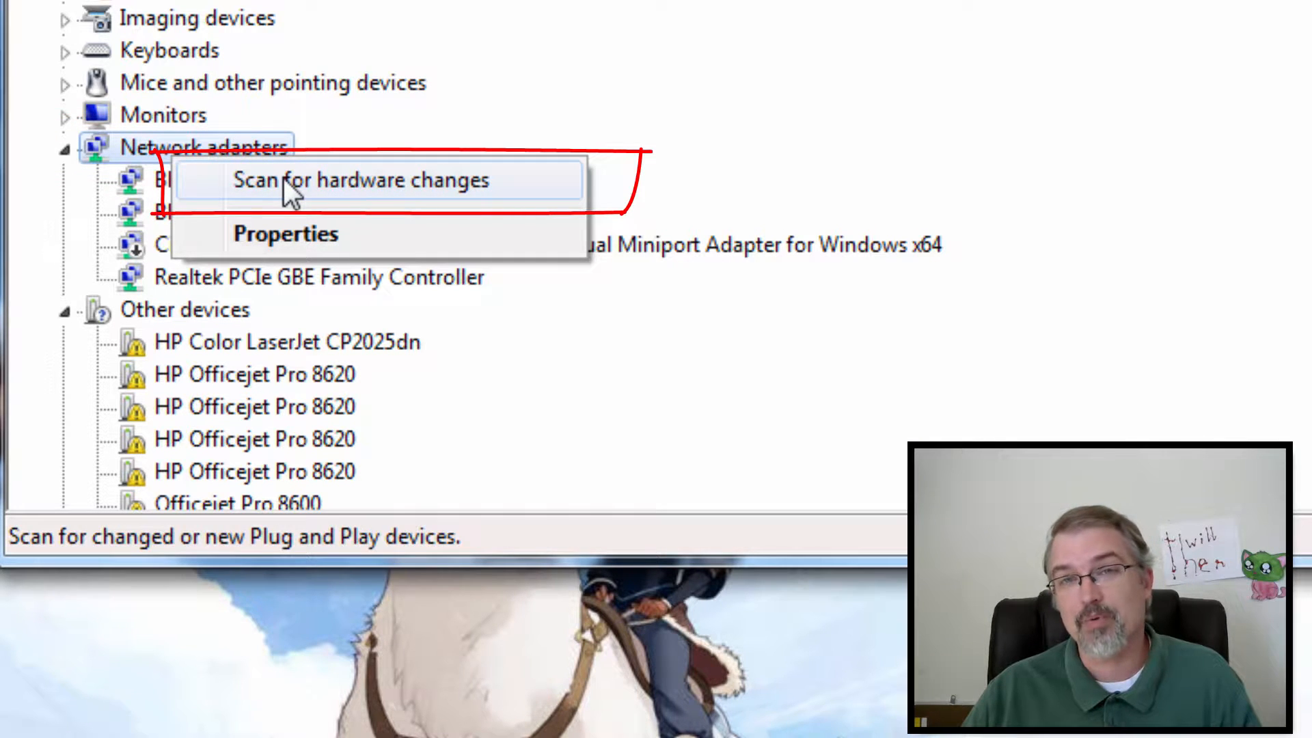
{"action": "left_click", "coordinate": [360, 179]}
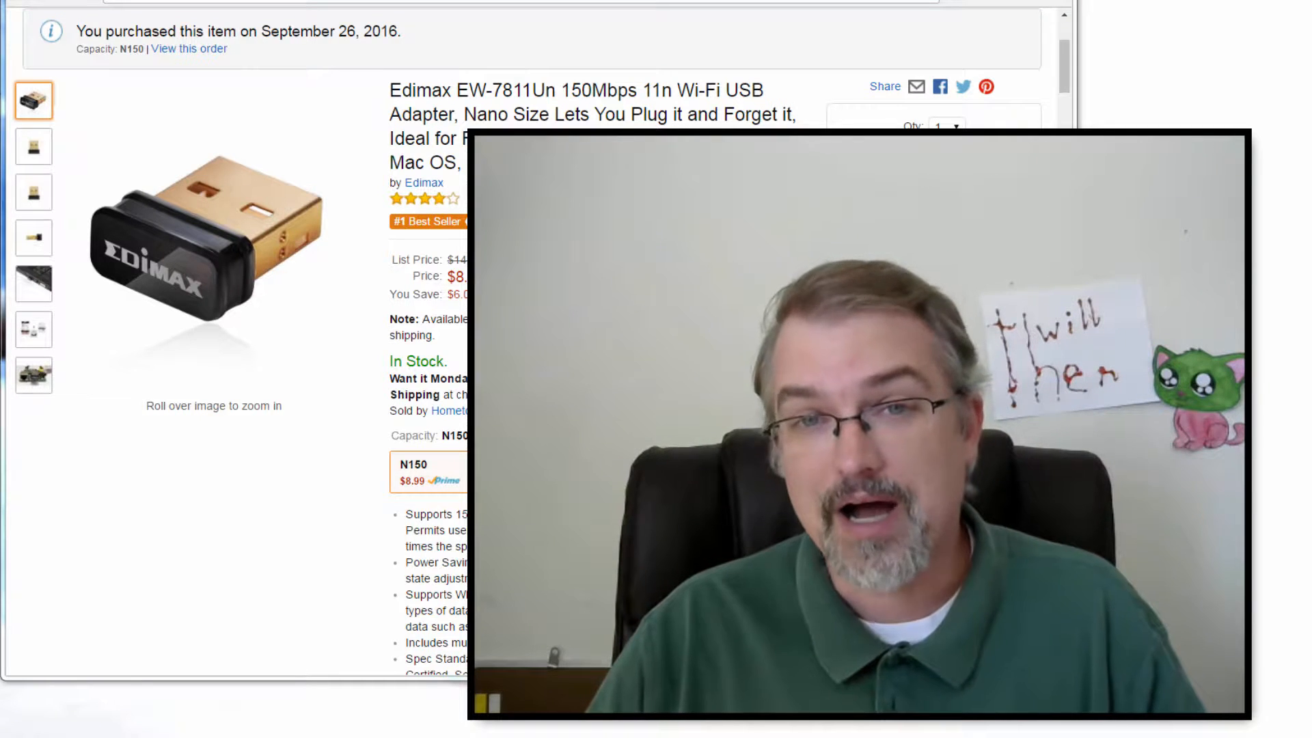
{"action": "mouse_move", "coordinate": [197, 379]}
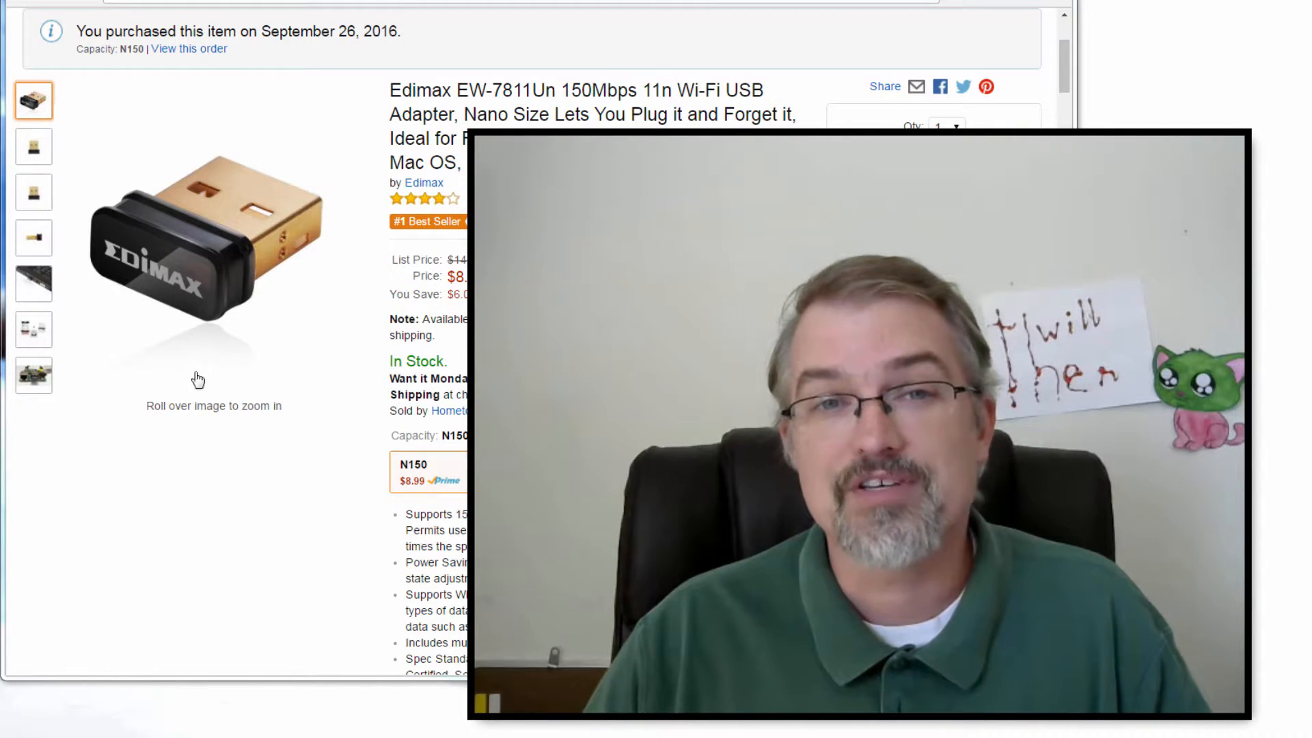
Browse Edimax adapter photos on Amazon, then view the failed 802.11n WLAN driver details
{"action": "left_click", "coordinate": [33, 283]}
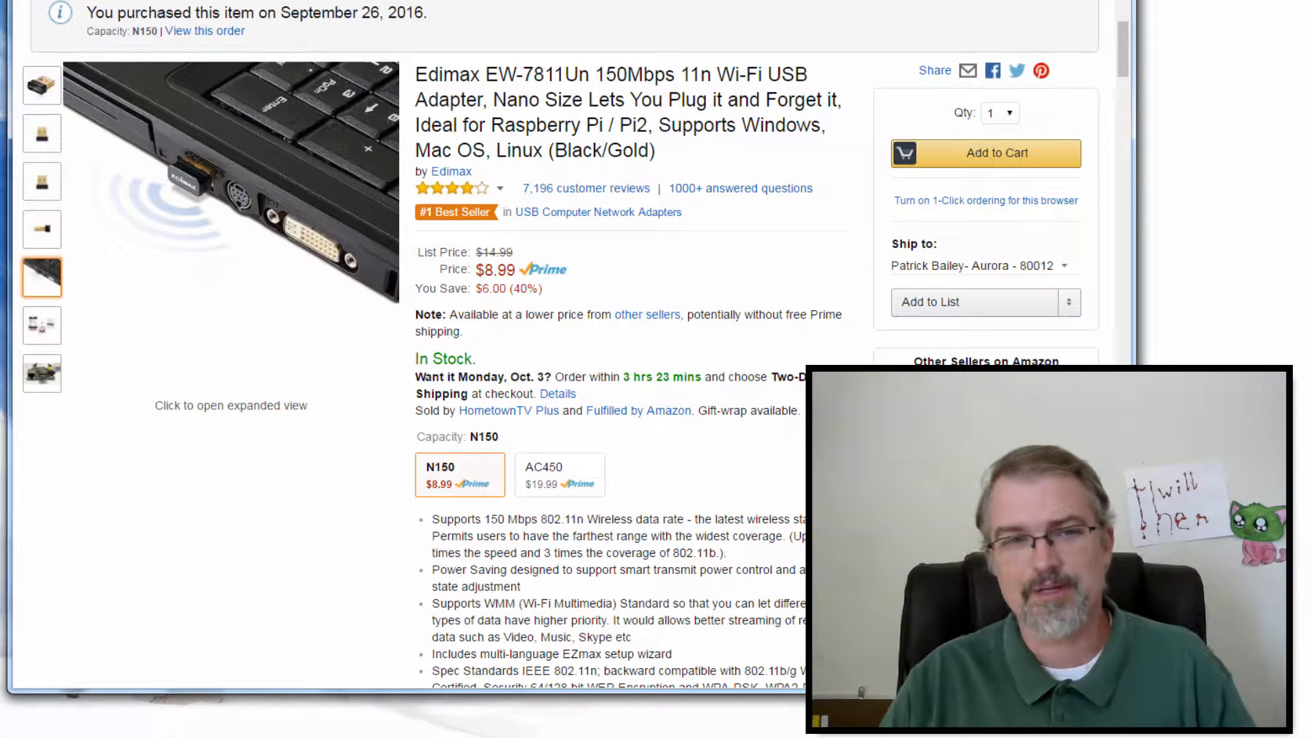
{"action": "left_click", "coordinate": [41, 85]}
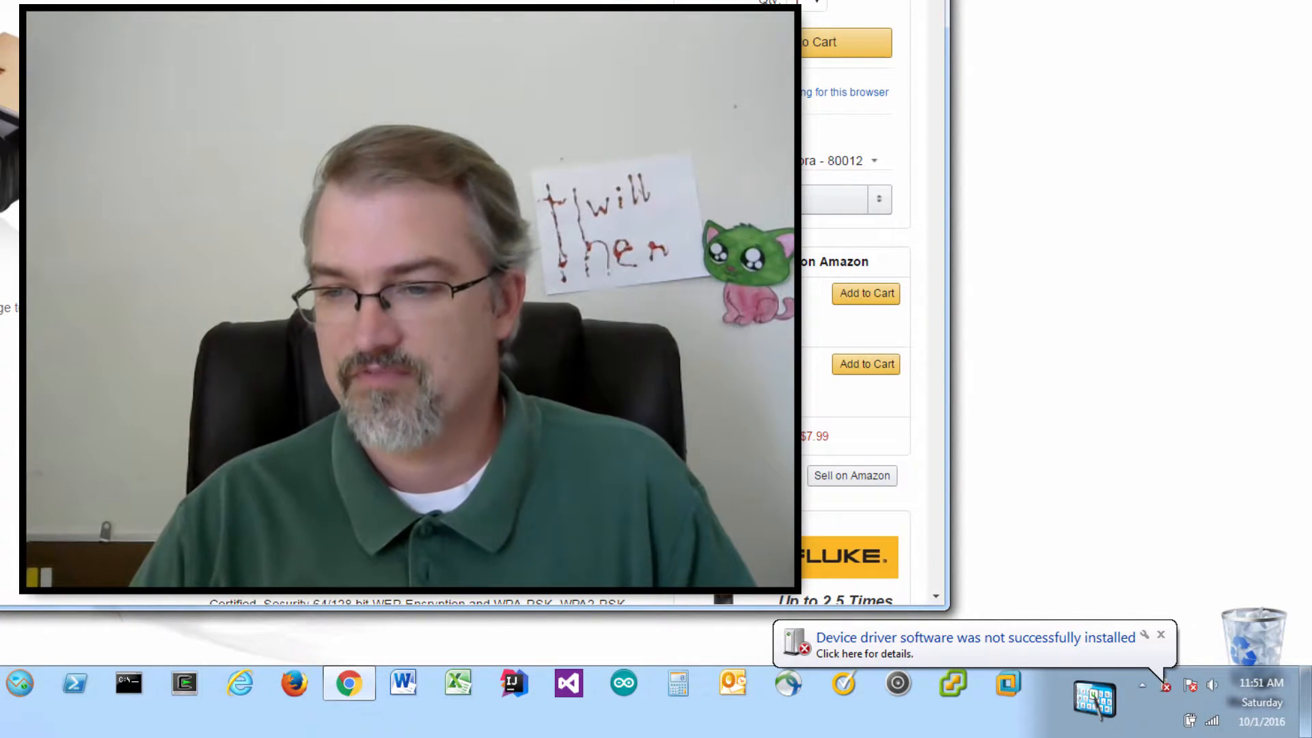
{"action": "left_click", "coordinate": [1161, 634]}
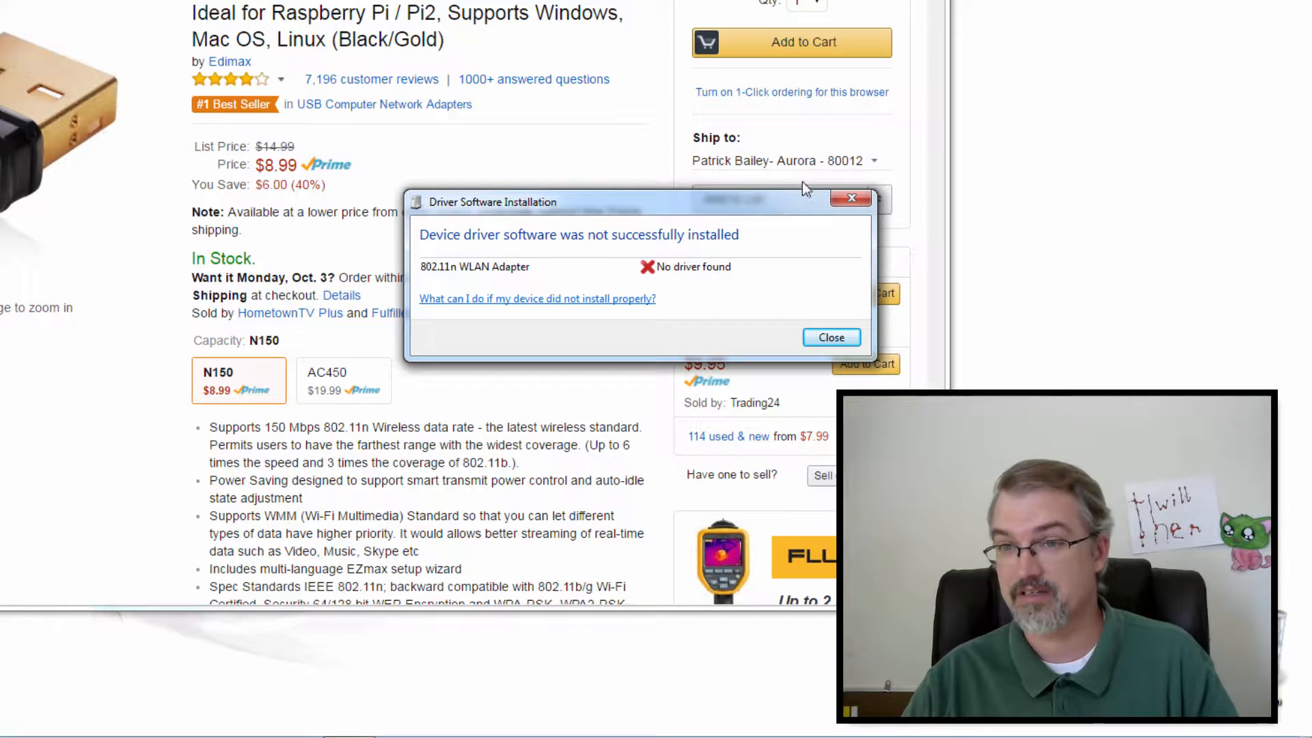
Close the failed-driver report and run Autorun.exe from the EW-7811Un disc
{"action": "left_click", "coordinate": [830, 337]}
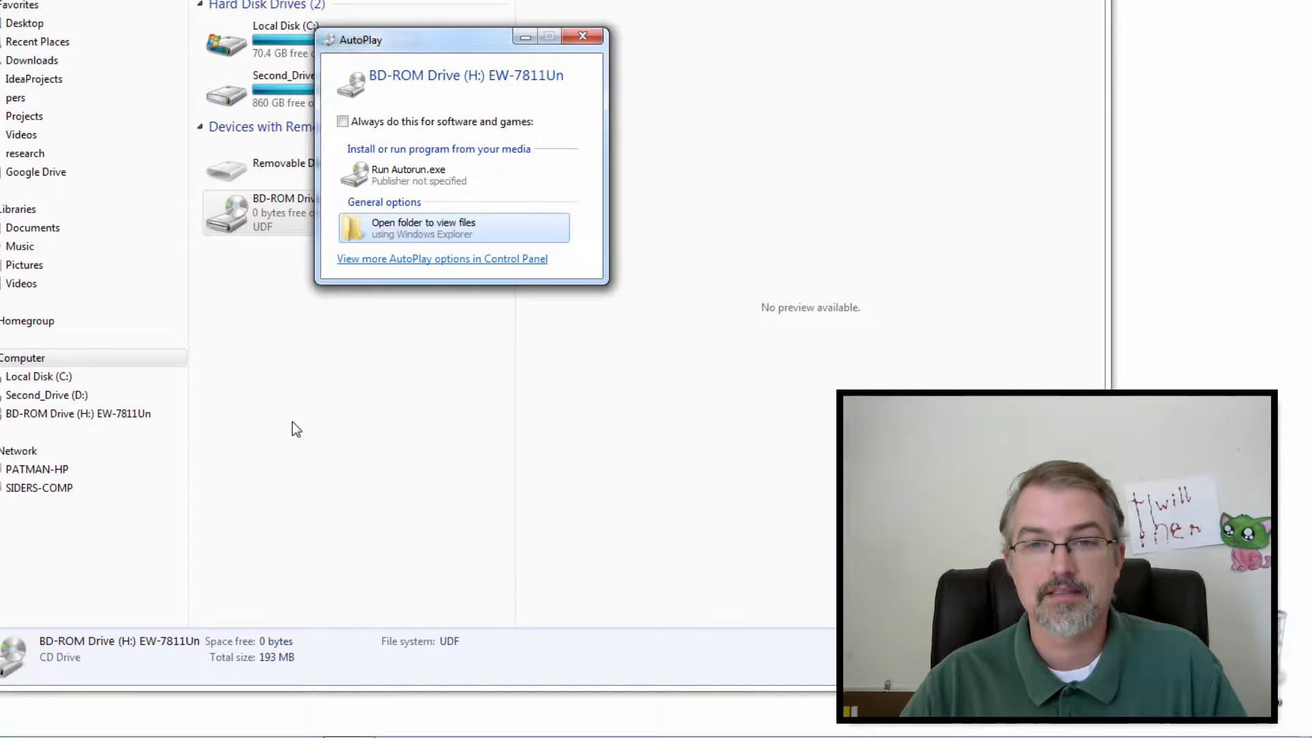
{"action": "mouse_move", "coordinate": [334, 445]}
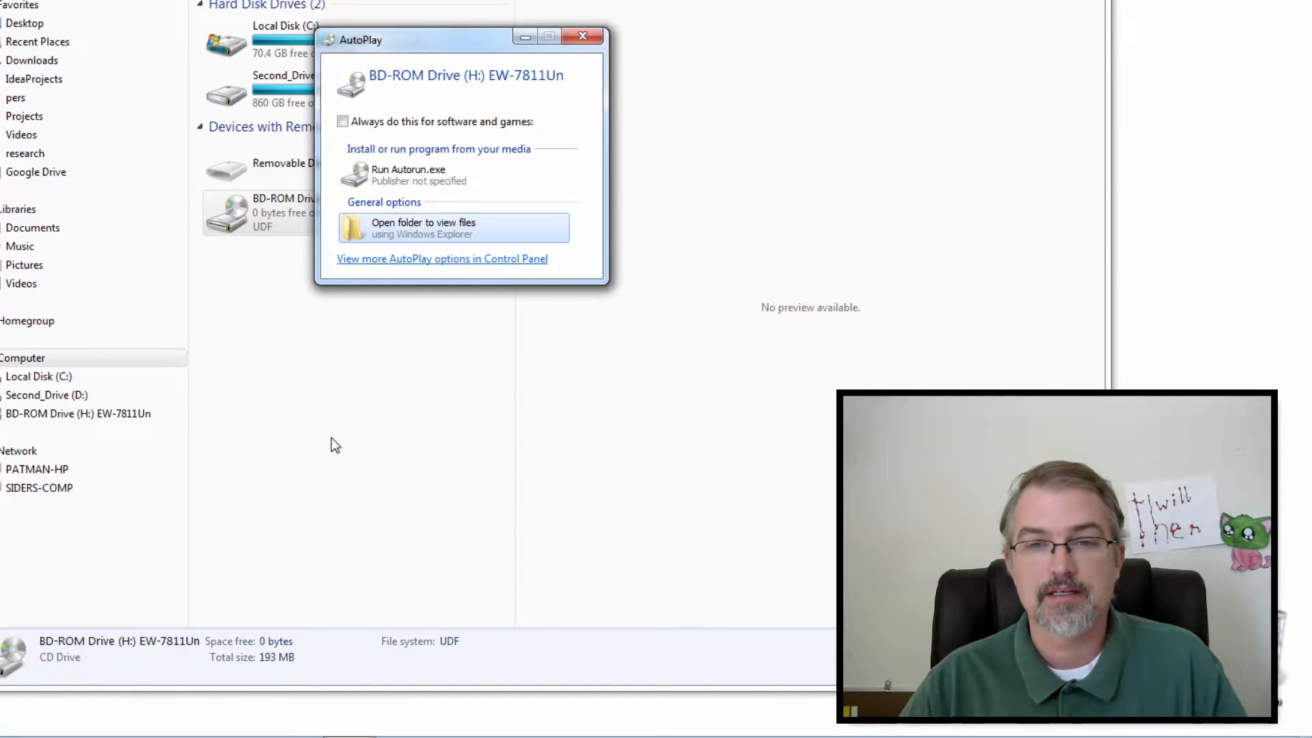
{"action": "mouse_move", "coordinate": [427, 175]}
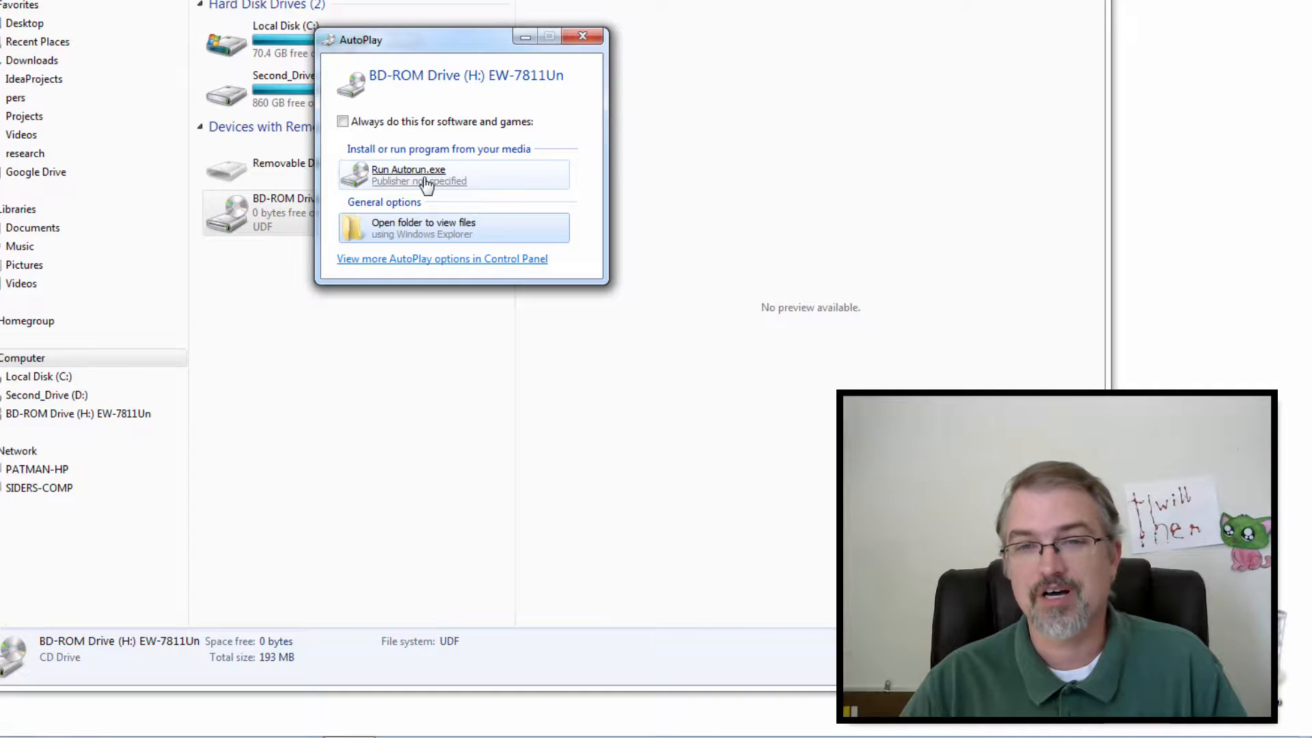
{"action": "left_click", "coordinate": [582, 36]}
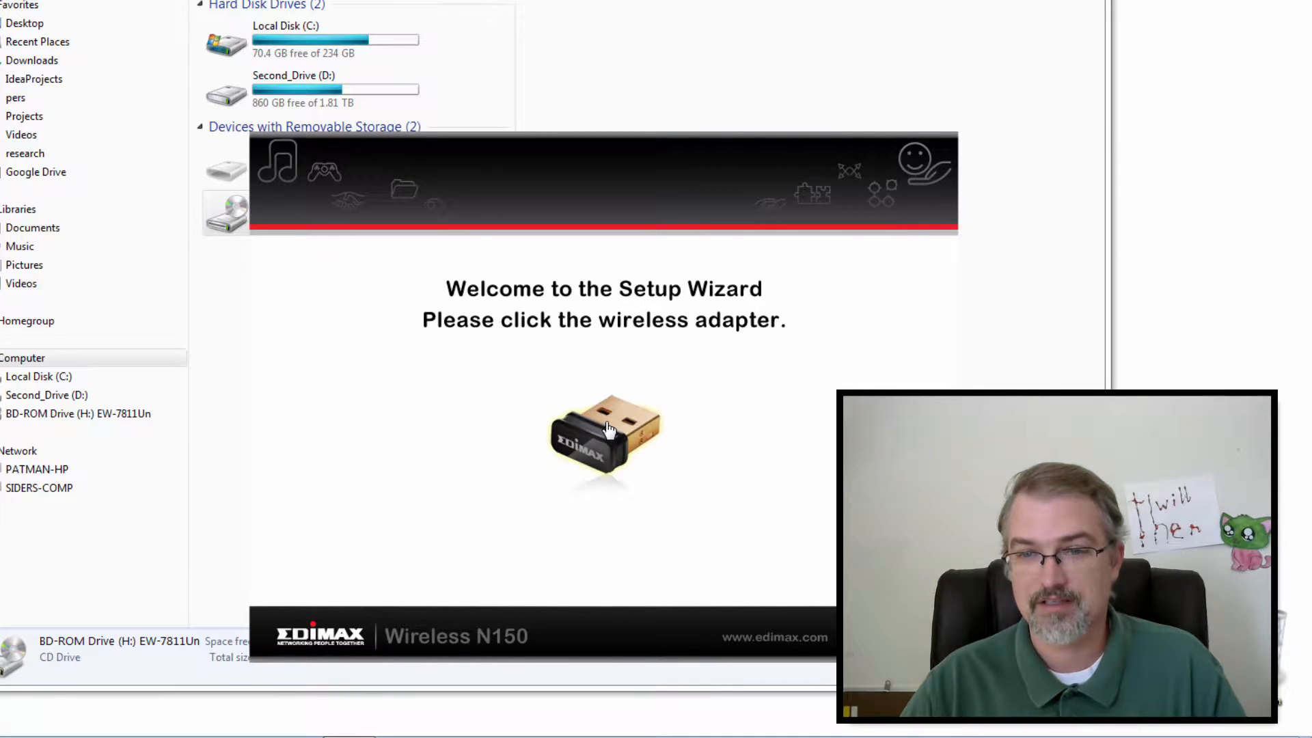
Choose the Edimax adapter, start Install Driver, and dismiss the 'already running' warnings
{"action": "left_click", "coordinate": [603, 435]}
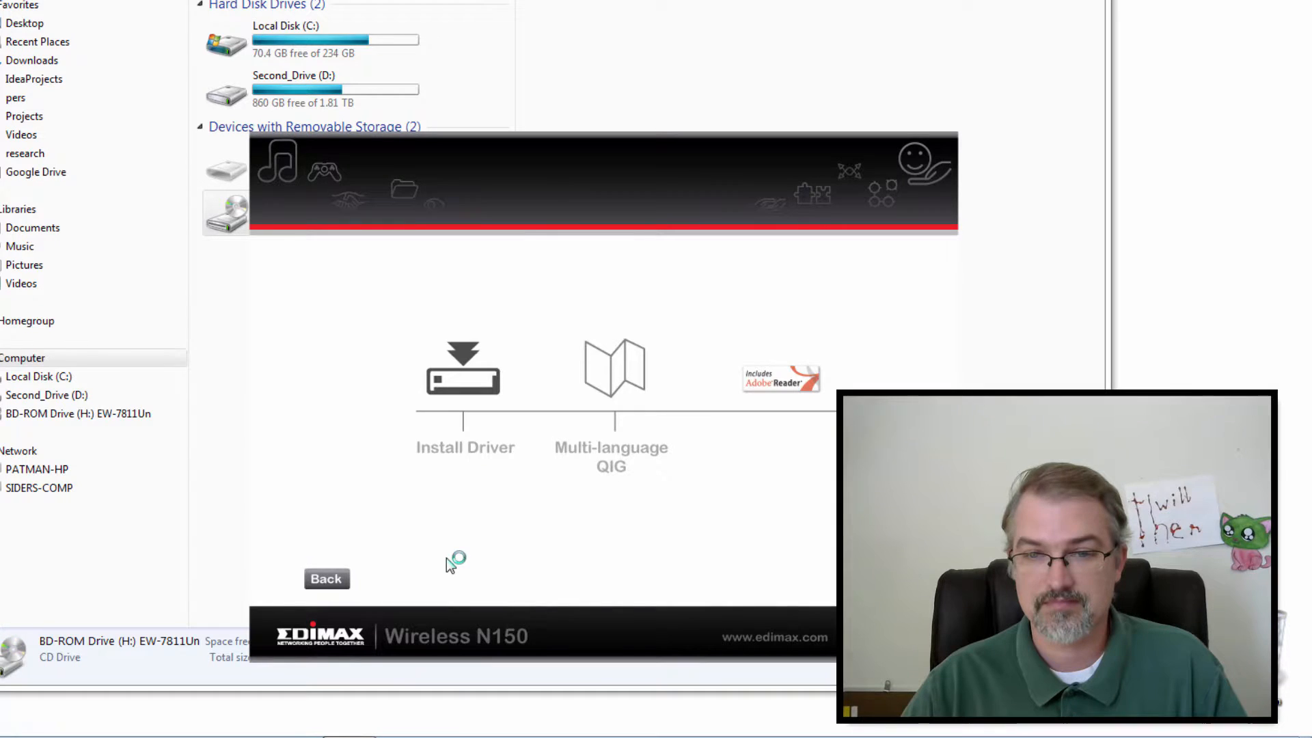
{"action": "left_click", "coordinate": [465, 377]}
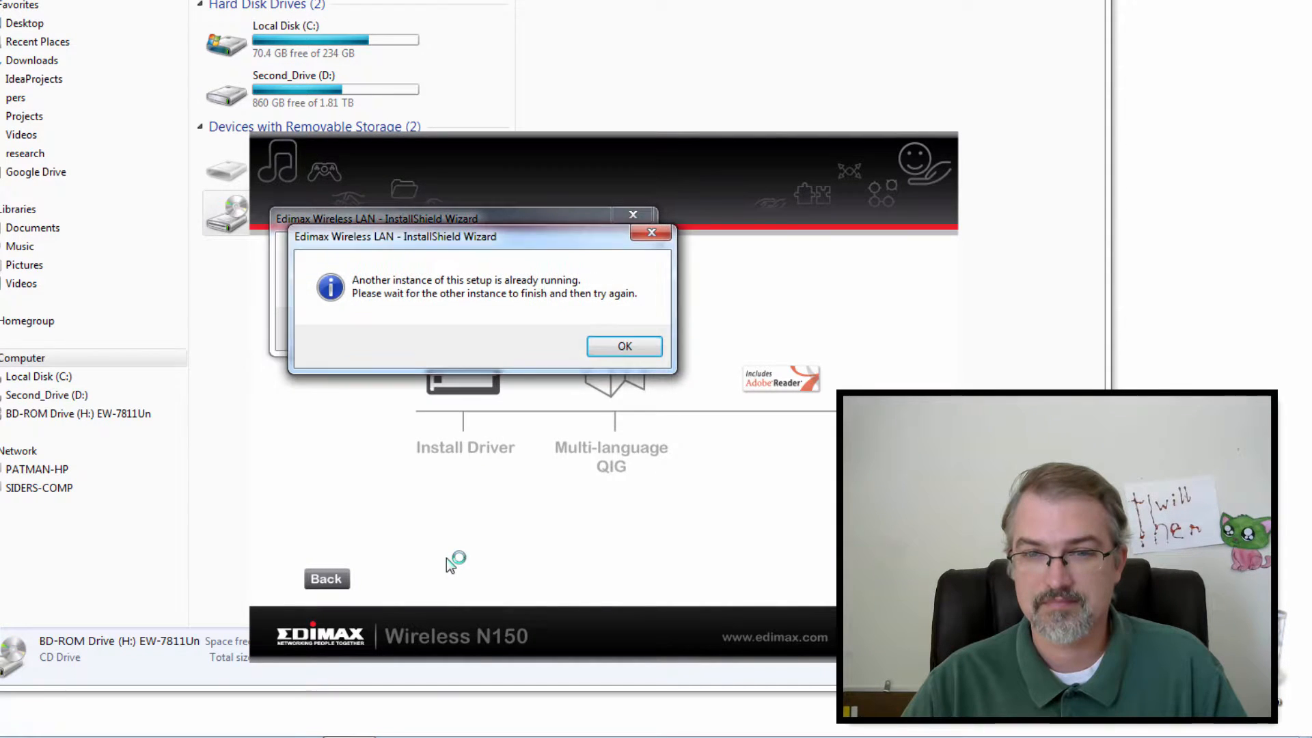
{"action": "left_click", "coordinate": [623, 346]}
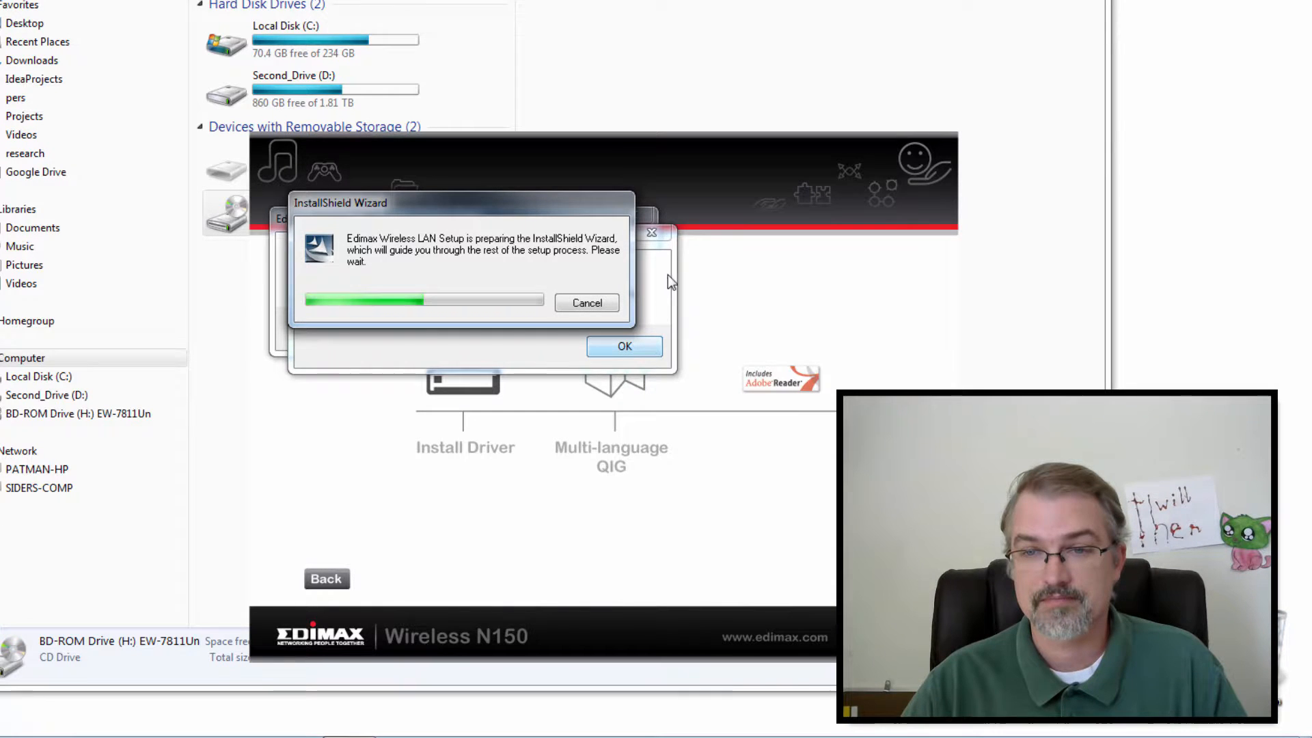
{"action": "left_click", "coordinate": [623, 346]}
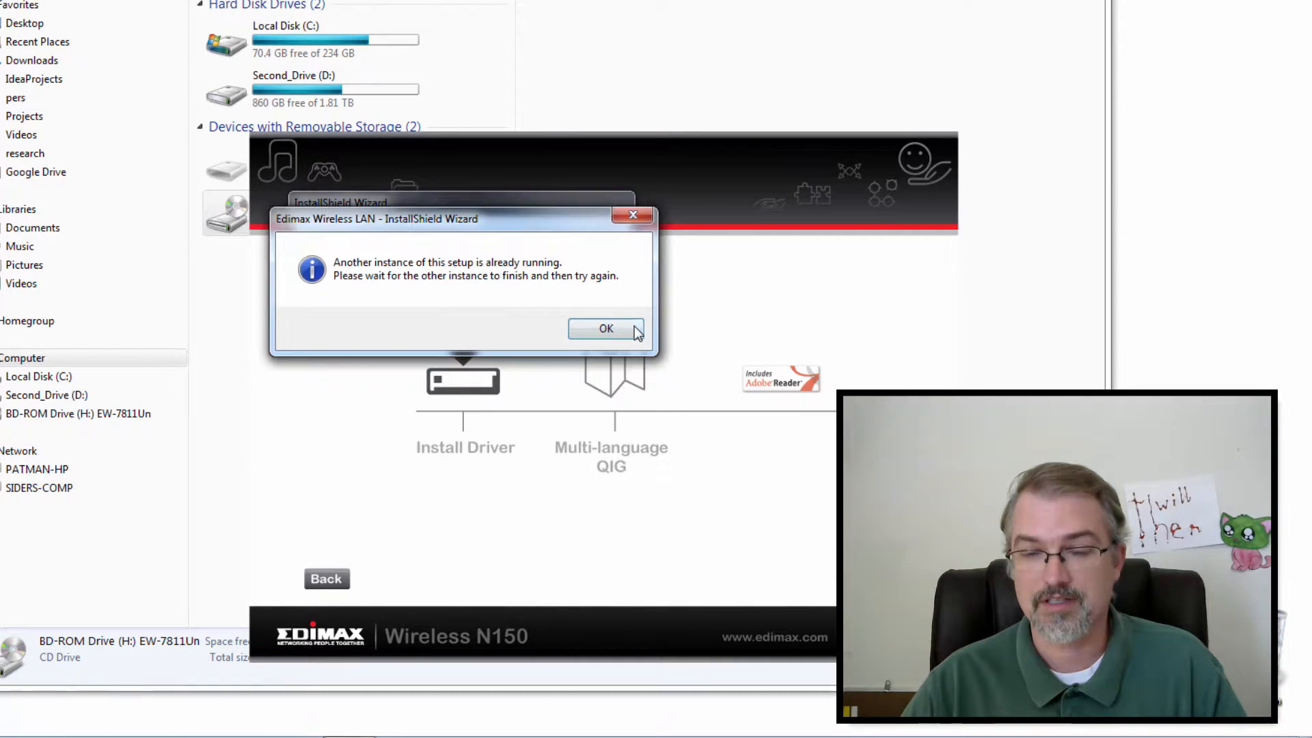
{"action": "left_click", "coordinate": [605, 328]}
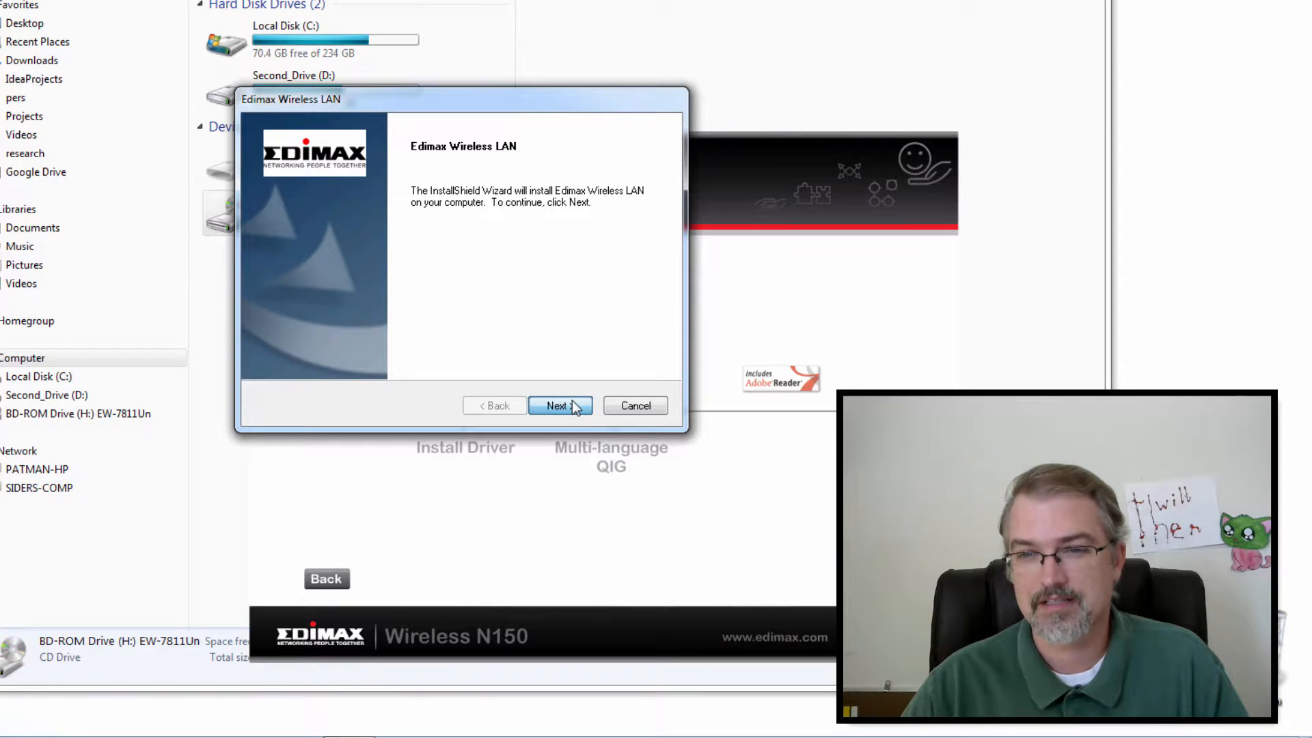
Advance past the InstallShield welcome page so Edimax Wireless LAN starts installing
{"action": "left_click", "coordinate": [559, 405]}
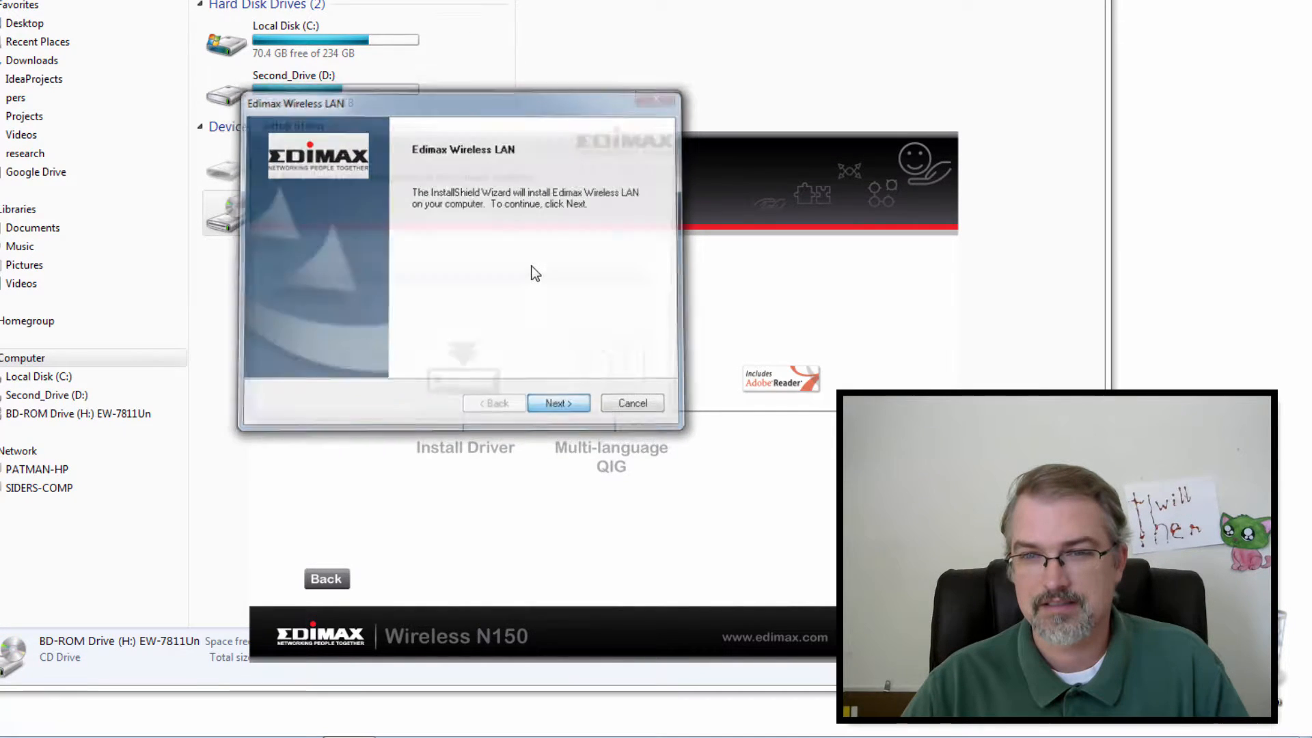
{"action": "left_click", "coordinate": [558, 403]}
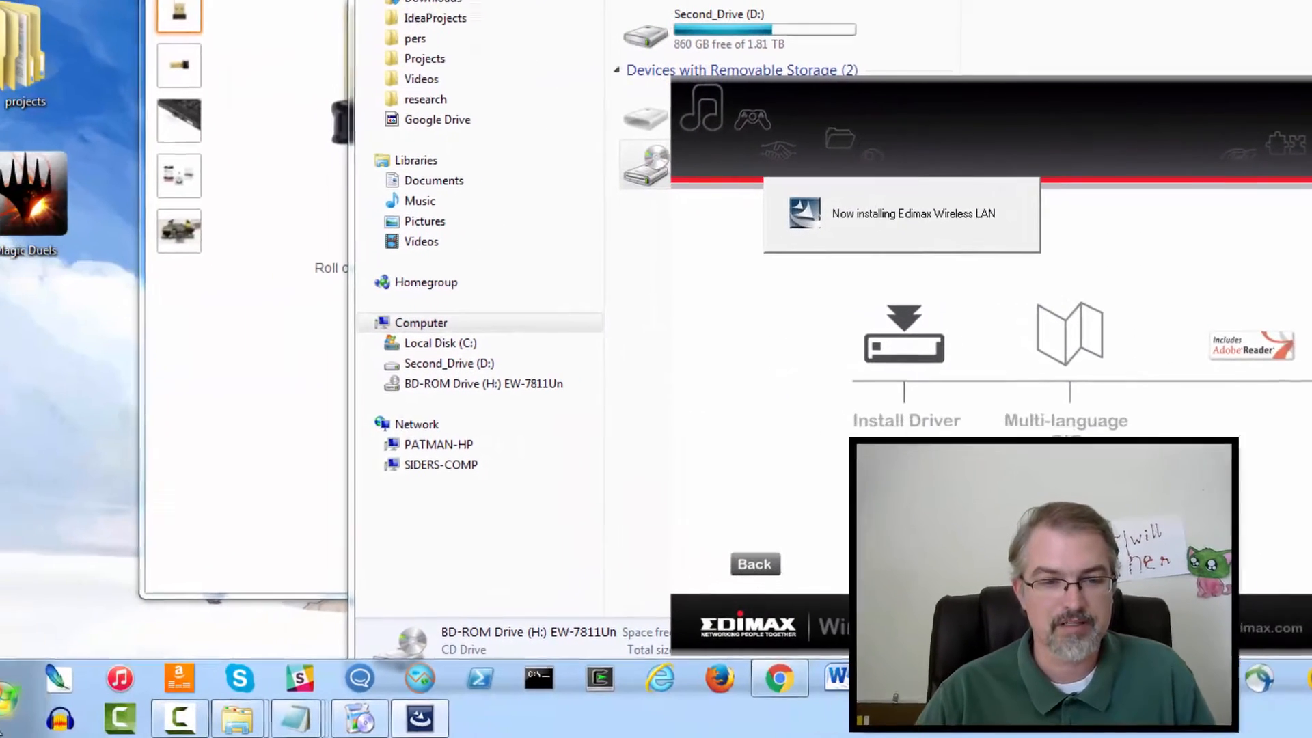
Reopen Device Manager via search, expand Network adapters, and bring up Intel WiFi Link actions
{"action": "left_click", "coordinate": [15, 694]}
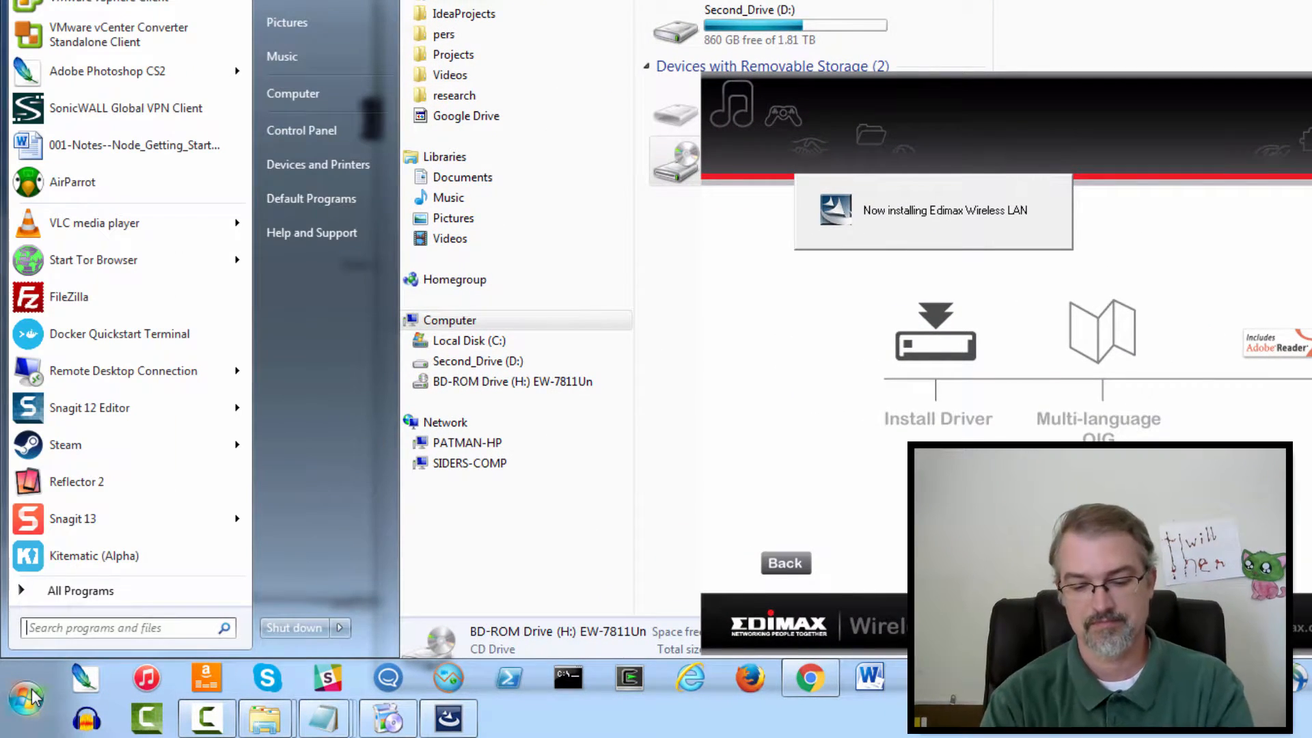
{"action": "type", "text": "device"}
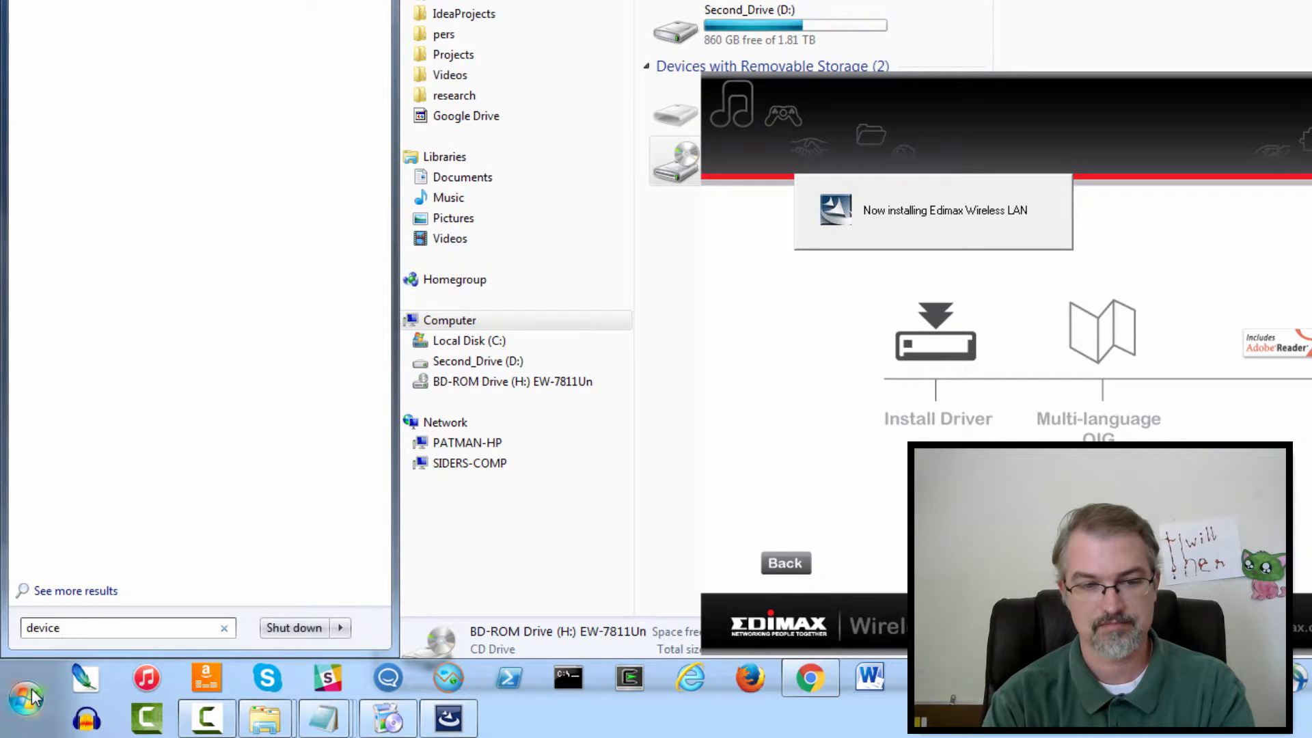
{"action": "type", "text": "manager"}
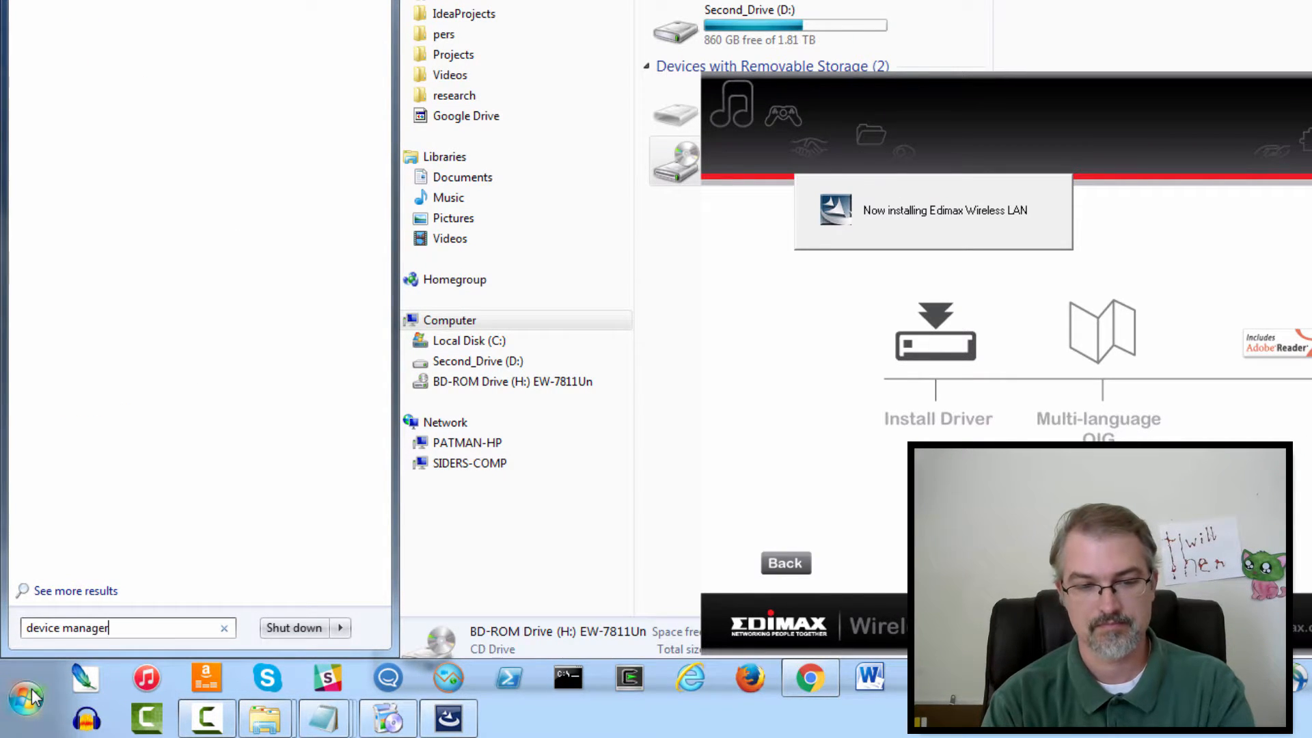
{"action": "mouse_move", "coordinate": [179, 527]}
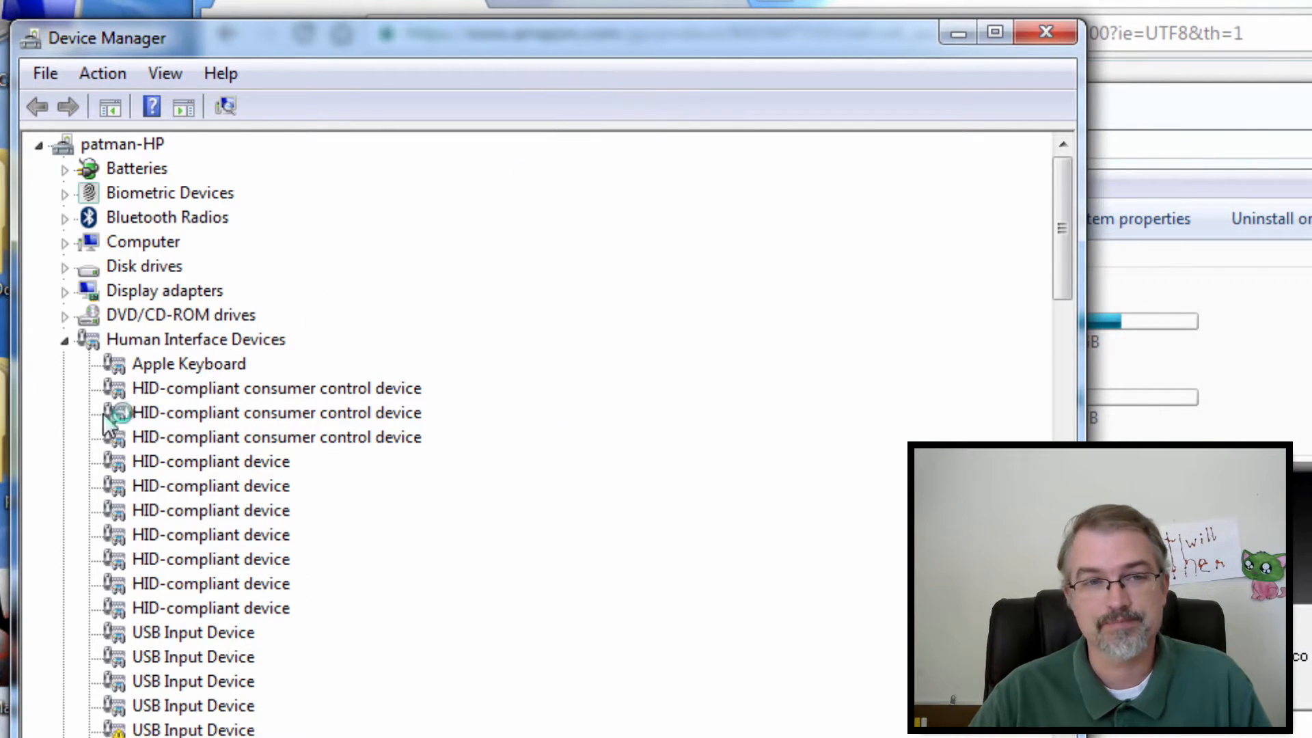
{"action": "left_click", "coordinate": [64, 339]}
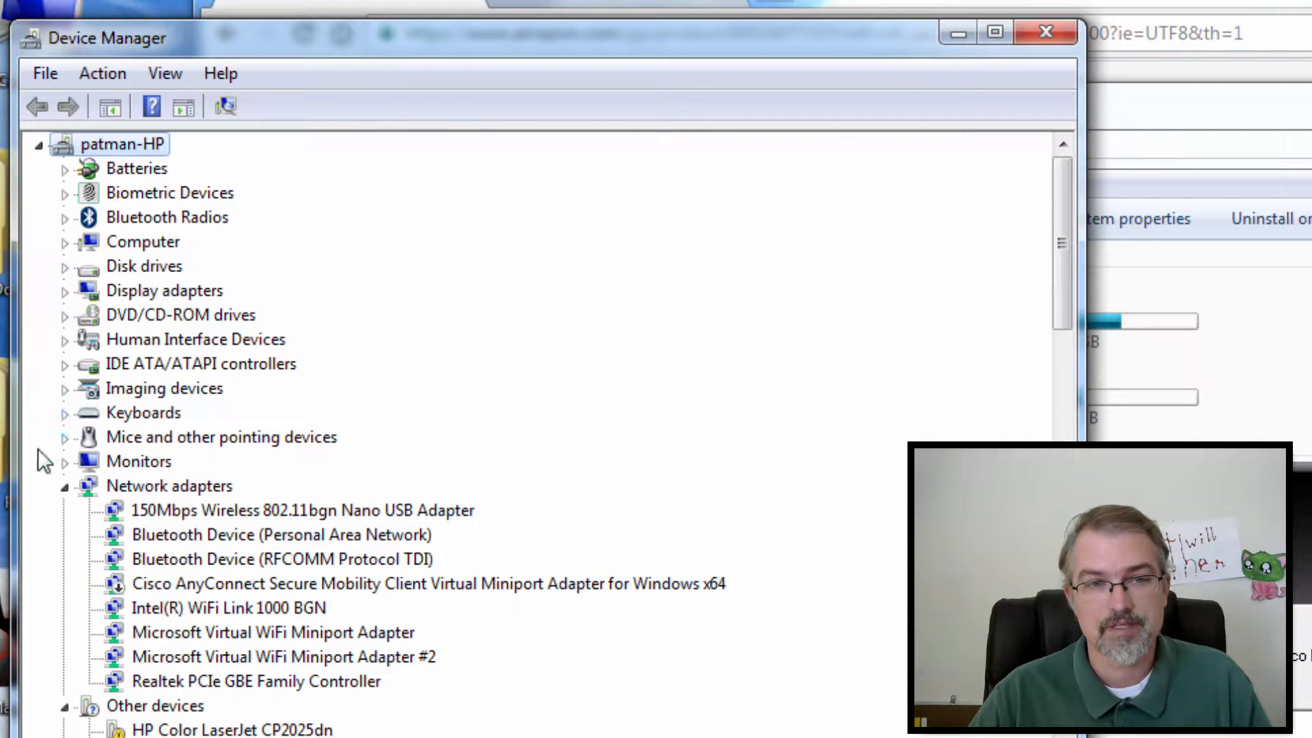
{"action": "left_click", "coordinate": [228, 607]}
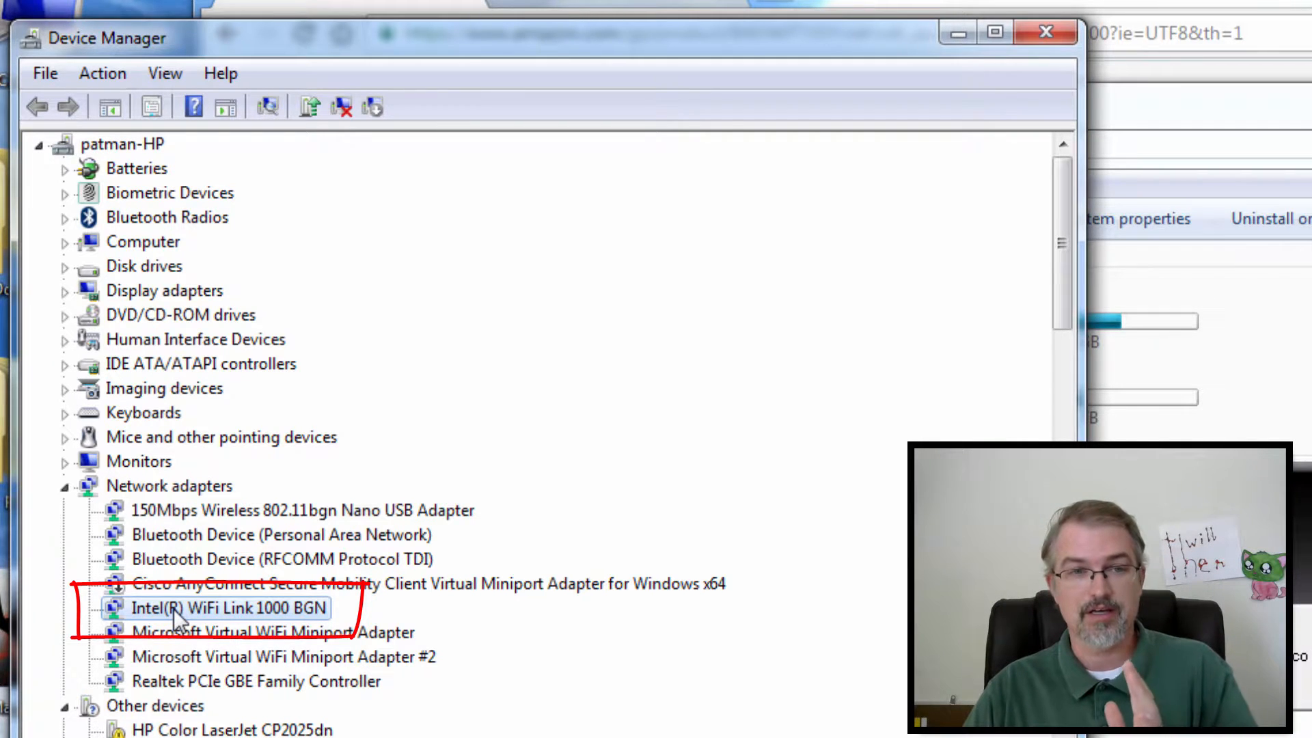
{"action": "right_click", "coordinate": [228, 608]}
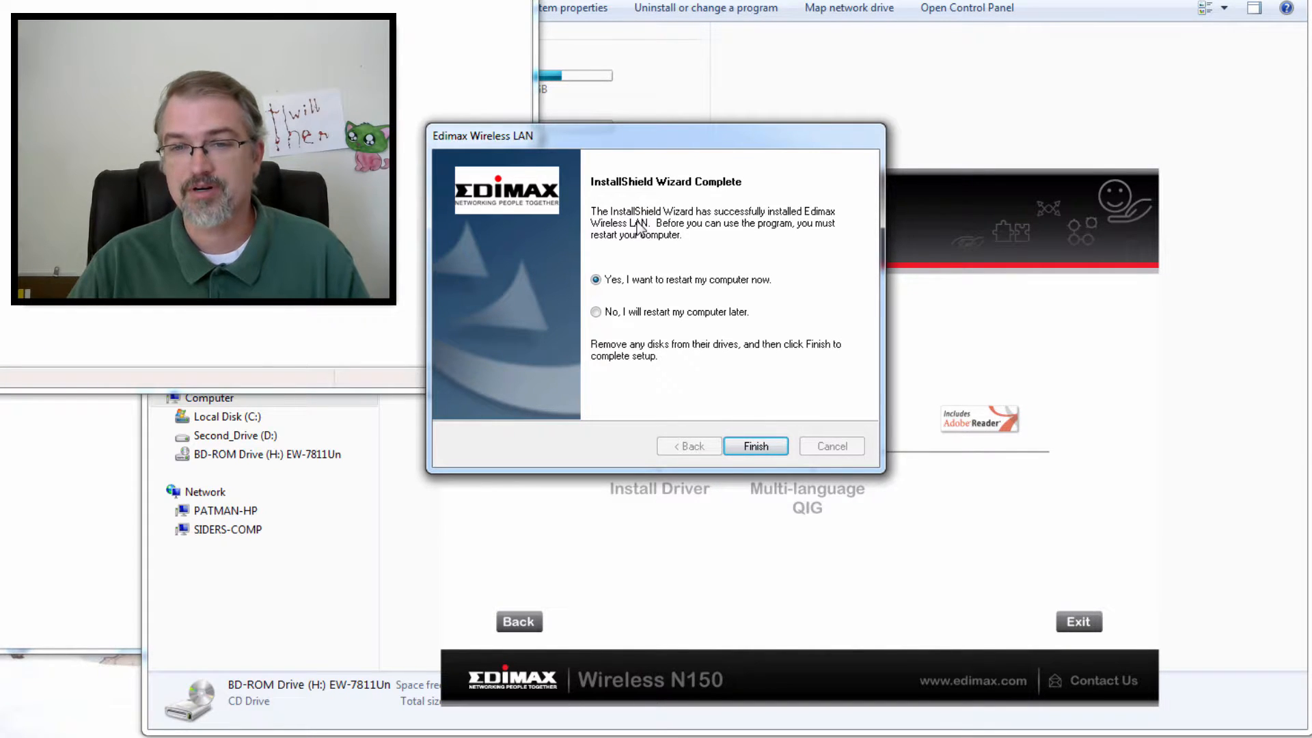
Finish the Edimax install with 'restart later', then bring up Intel WiFi Link 1000 BGN actions
{"action": "left_click", "coordinate": [596, 312]}
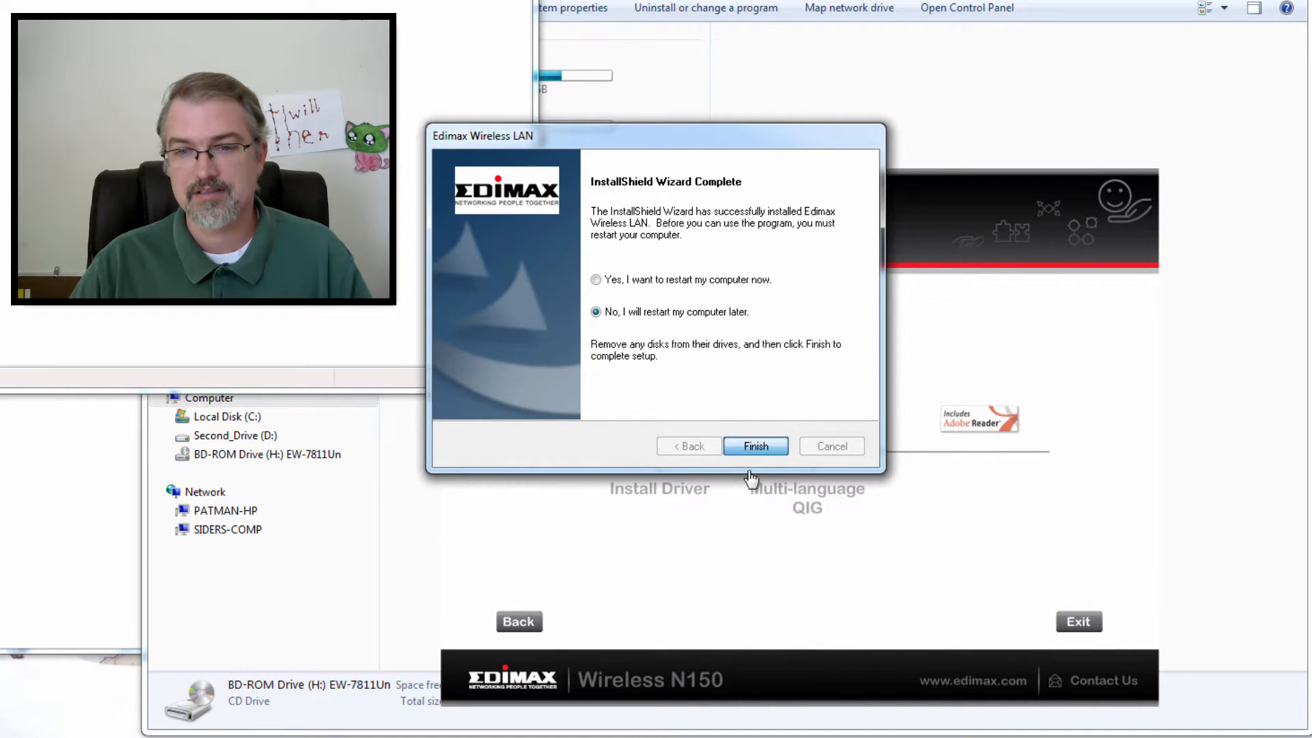
{"action": "left_click", "coordinate": [753, 446]}
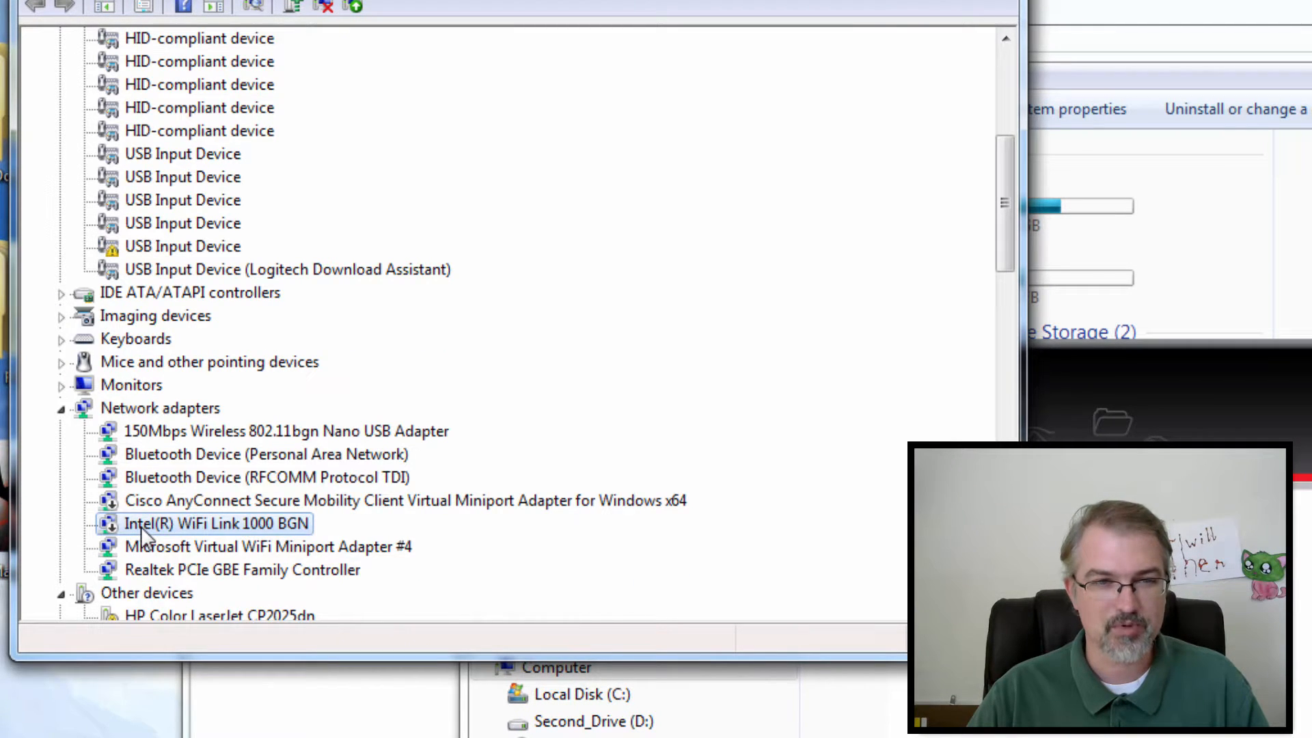
{"action": "right_click", "coordinate": [217, 522]}
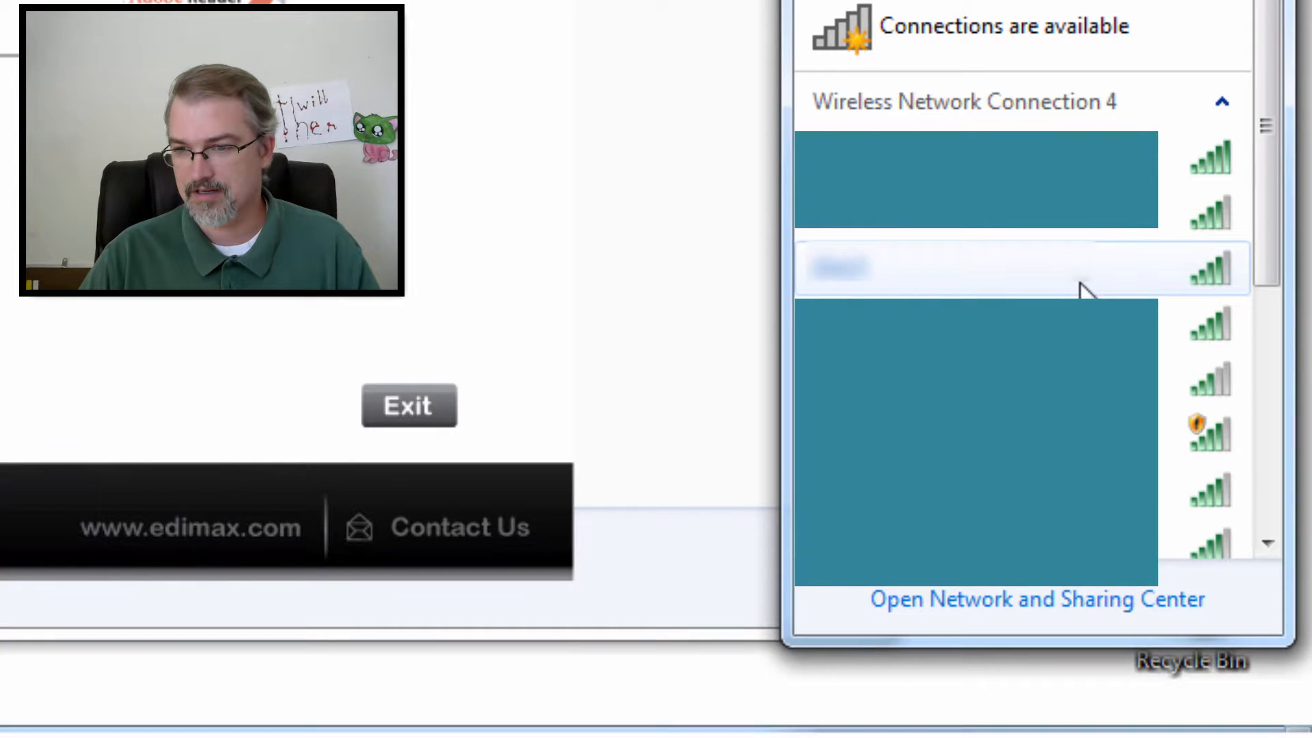
Pick a network under Wireless Network Connection 4 and submit its security key
{"action": "left_click", "coordinate": [1003, 268]}
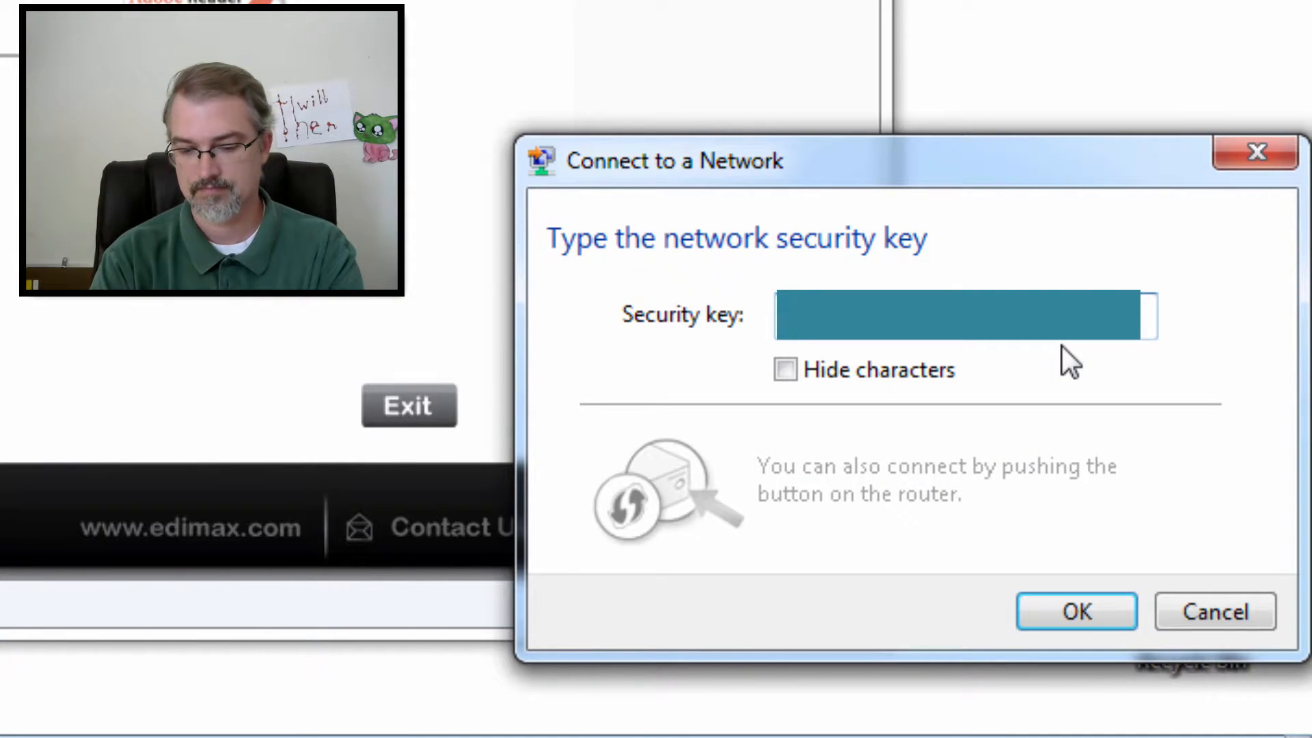
{"action": "left_click", "coordinate": [1077, 611]}
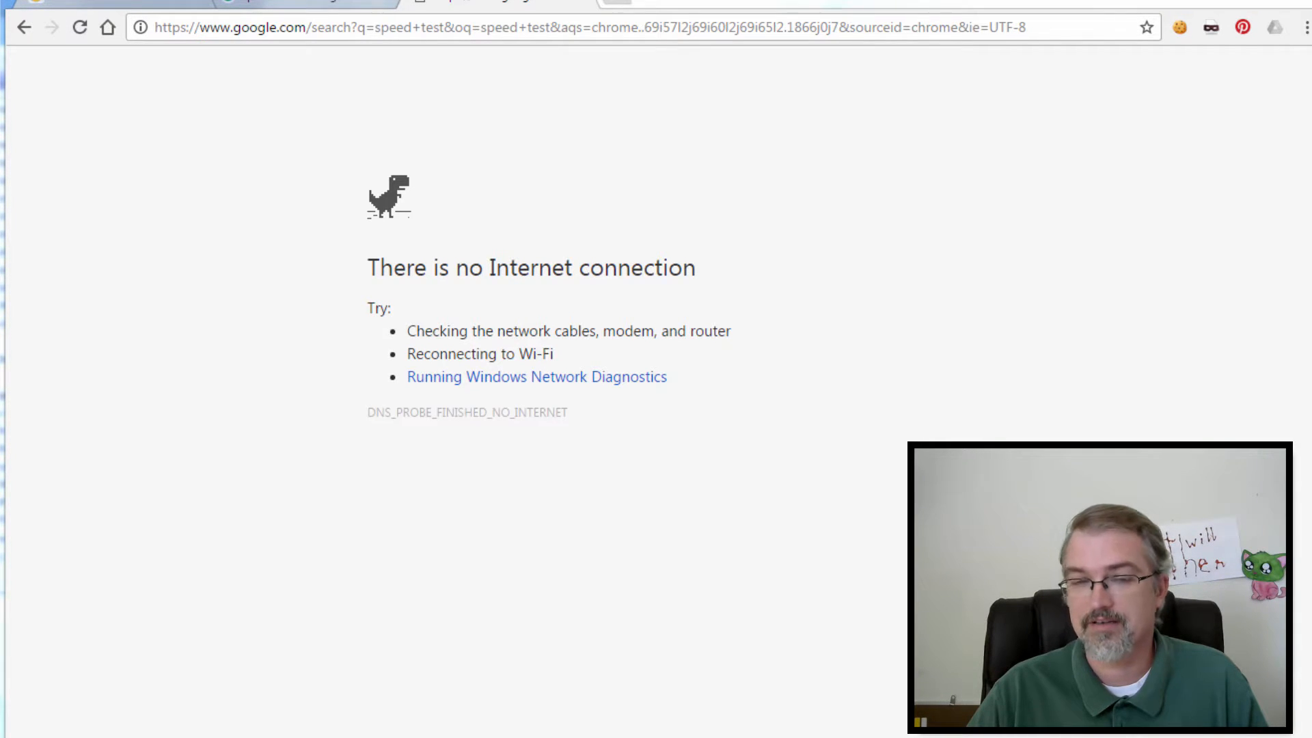
{"action": "left_click", "coordinate": [79, 27]}
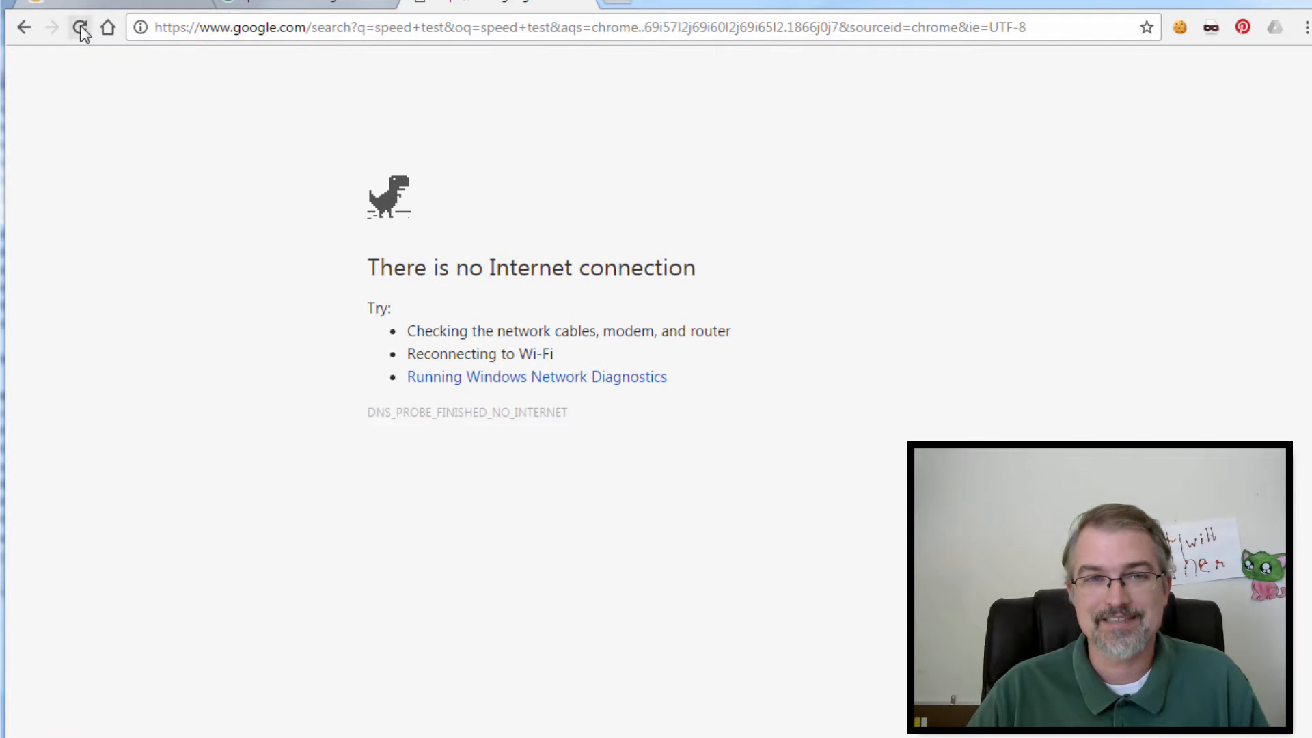
{"action": "left_click", "coordinate": [81, 27]}
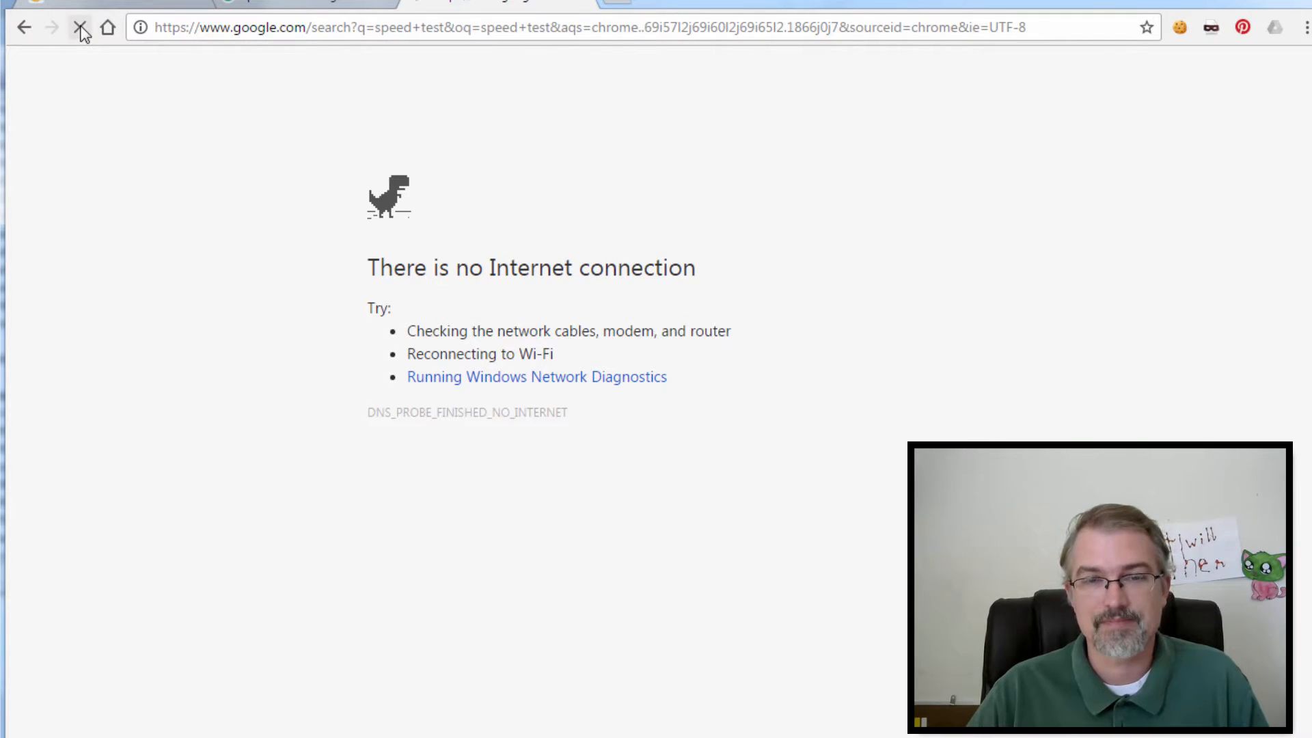
{"action": "mouse_move", "coordinate": [79, 27]}
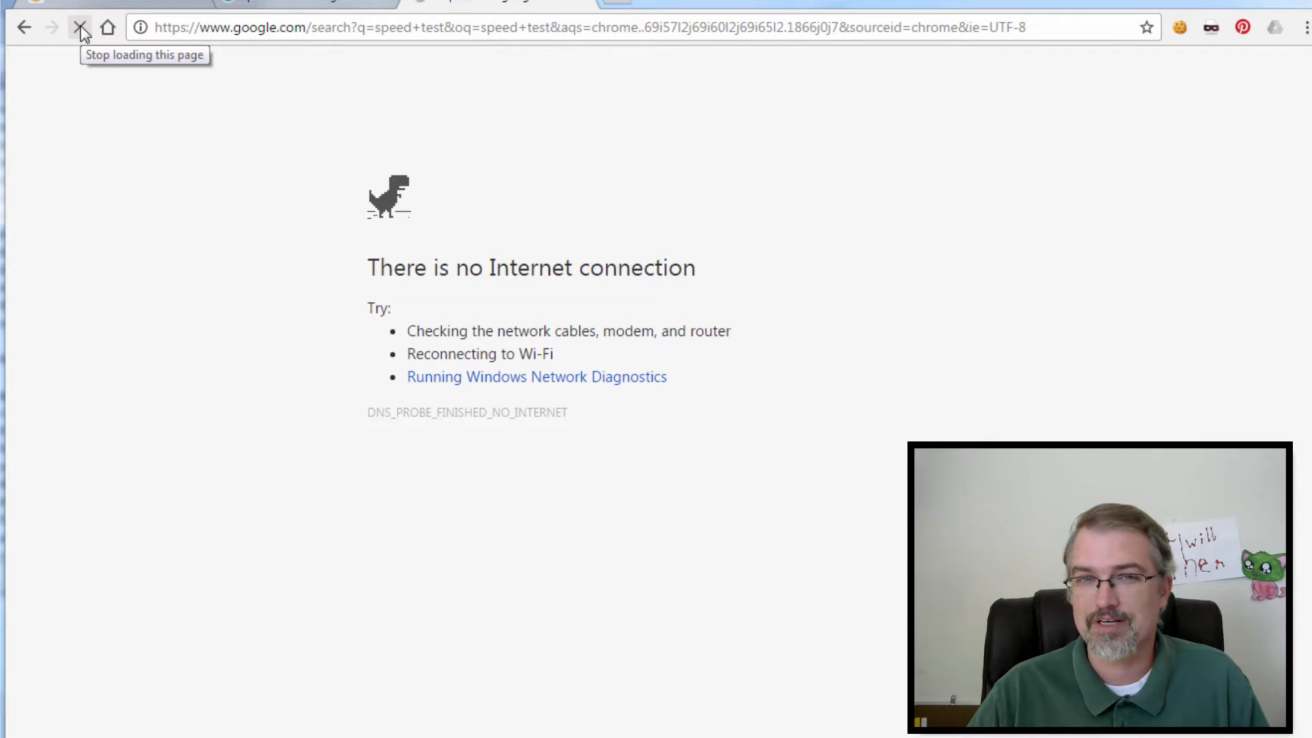
{"action": "left_click", "coordinate": [79, 26]}
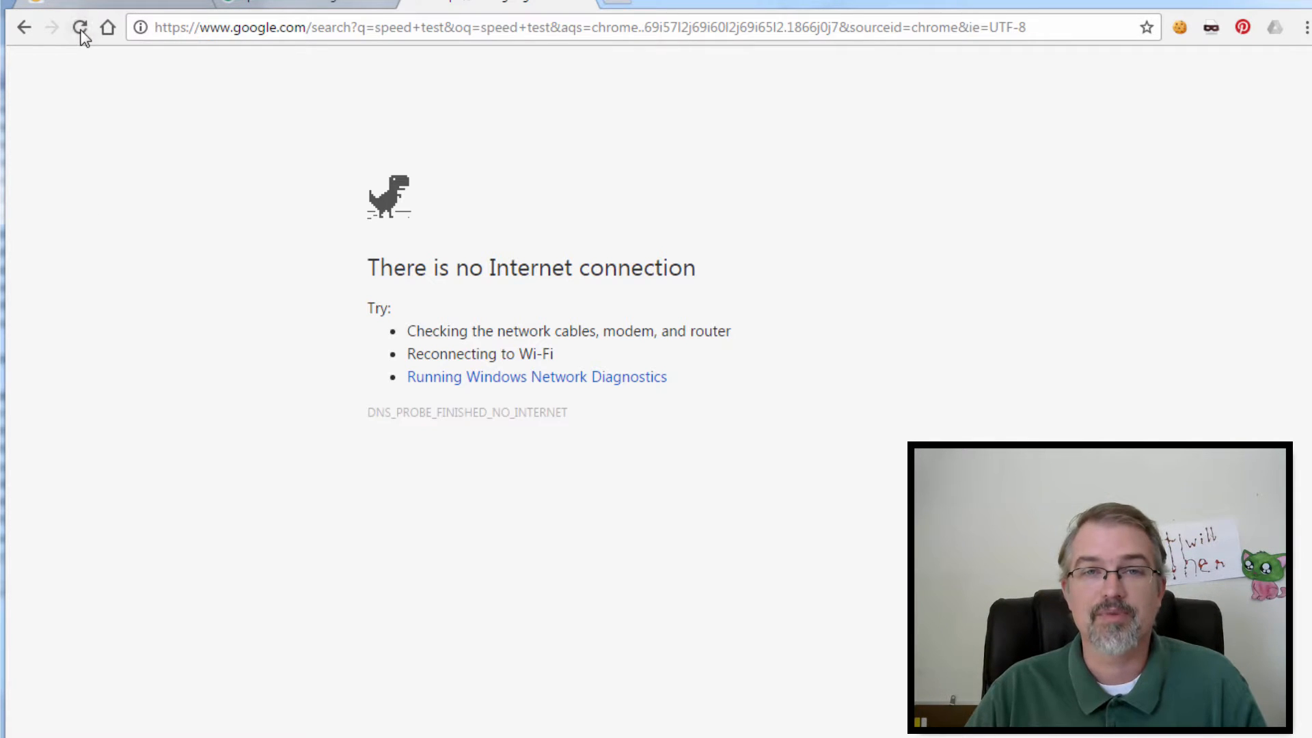
{"action": "left_click", "coordinate": [80, 26]}
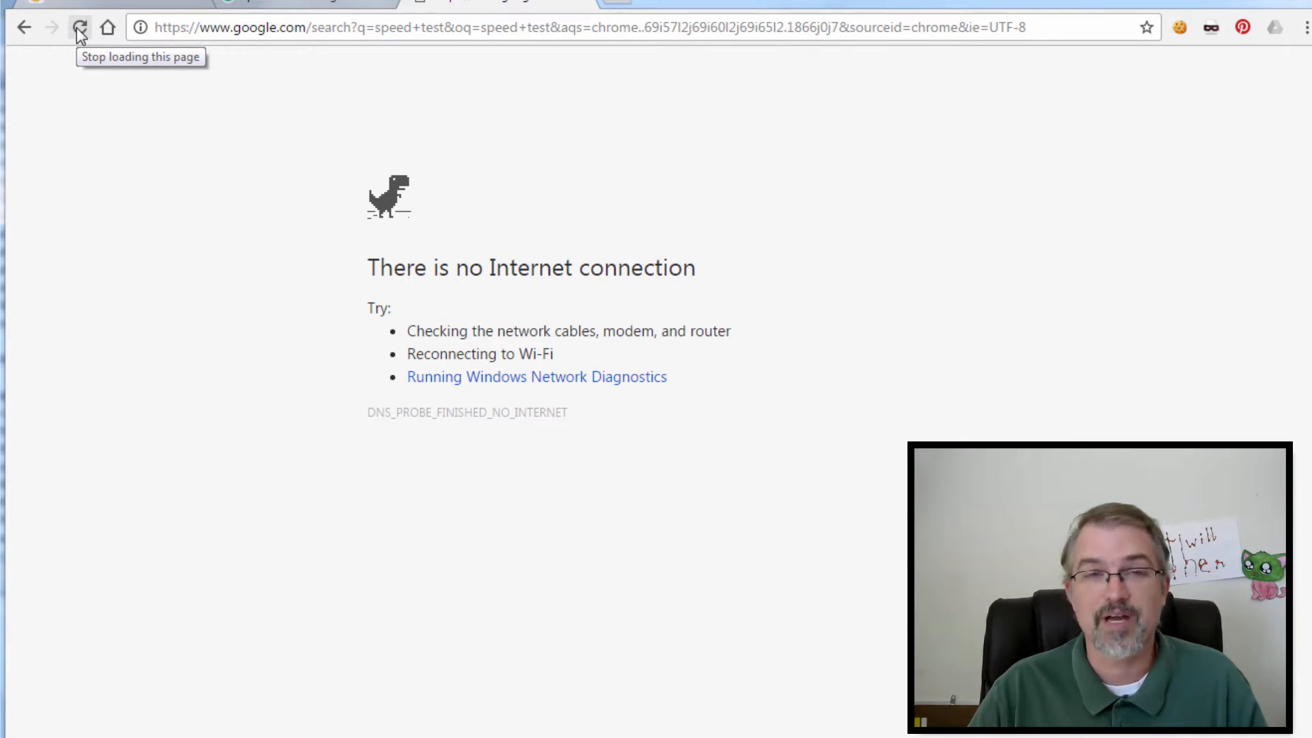
{"action": "left_click", "coordinate": [81, 27]}
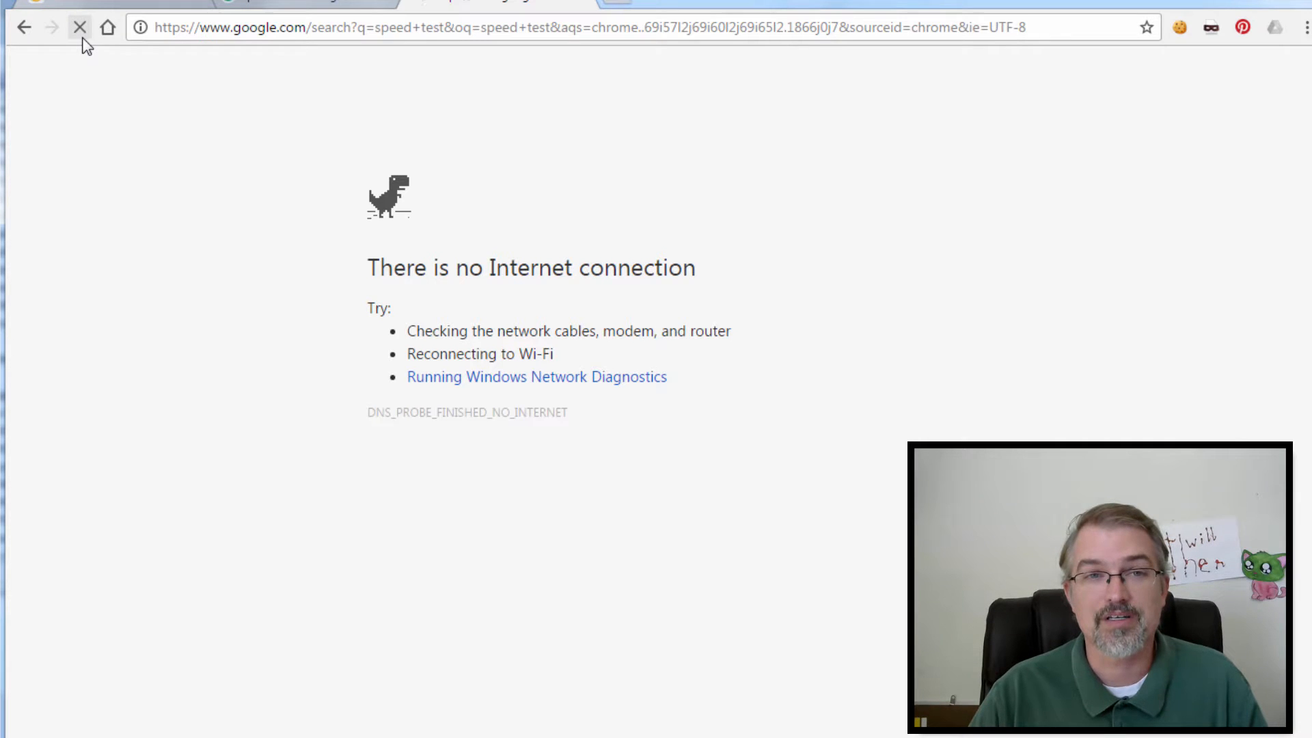
{"action": "left_click", "coordinate": [79, 26]}
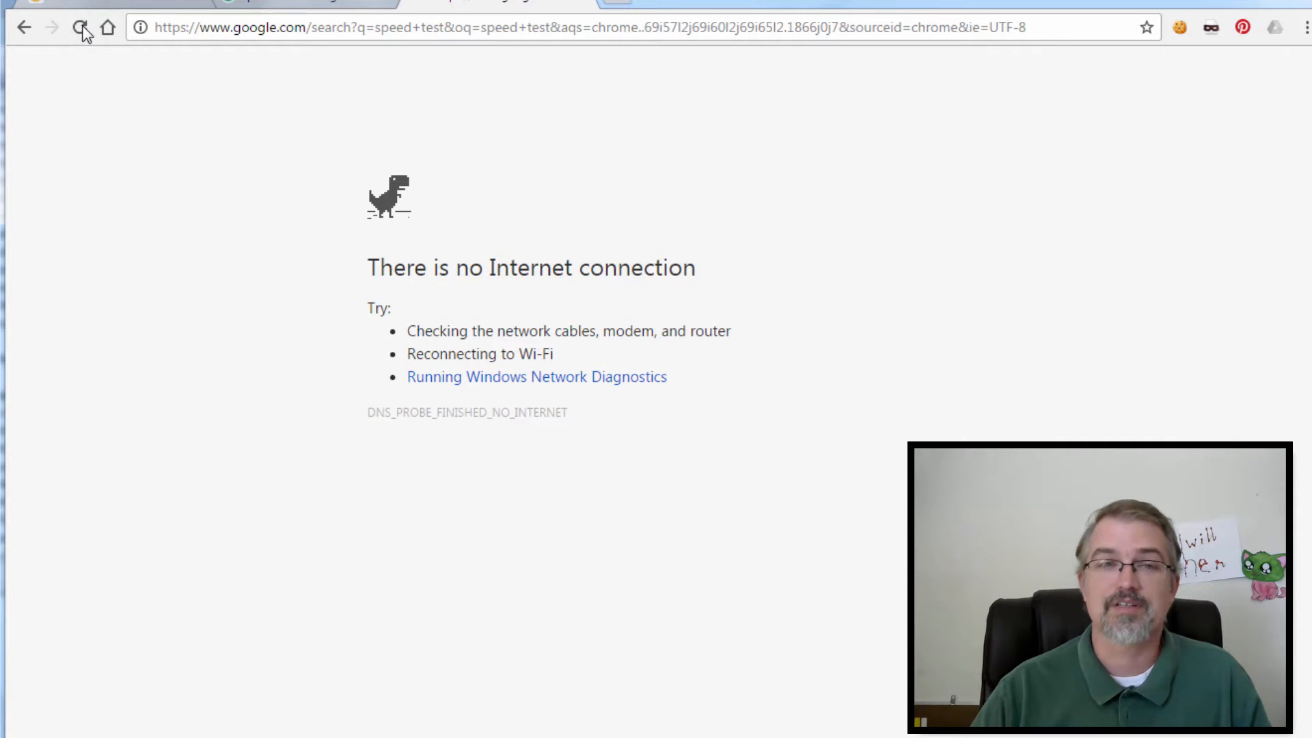
{"action": "left_click", "coordinate": [82, 27]}
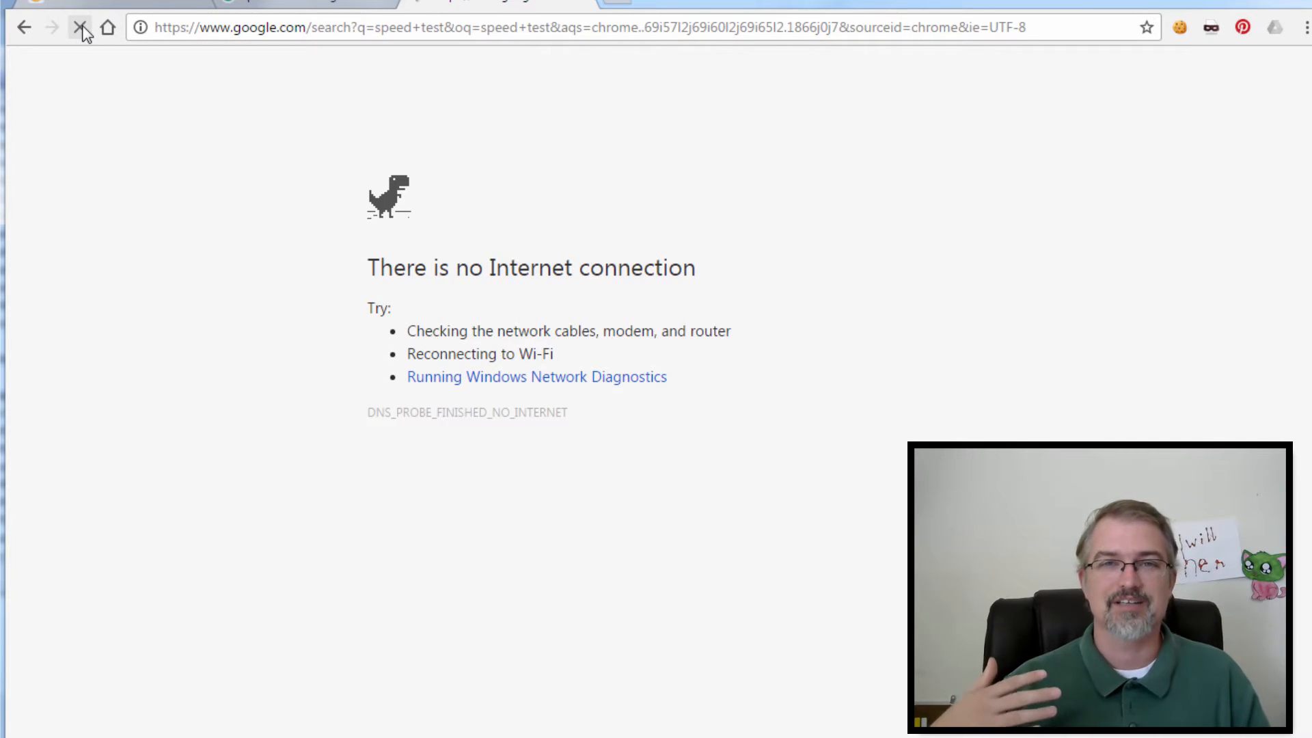
{"action": "left_click", "coordinate": [82, 27]}
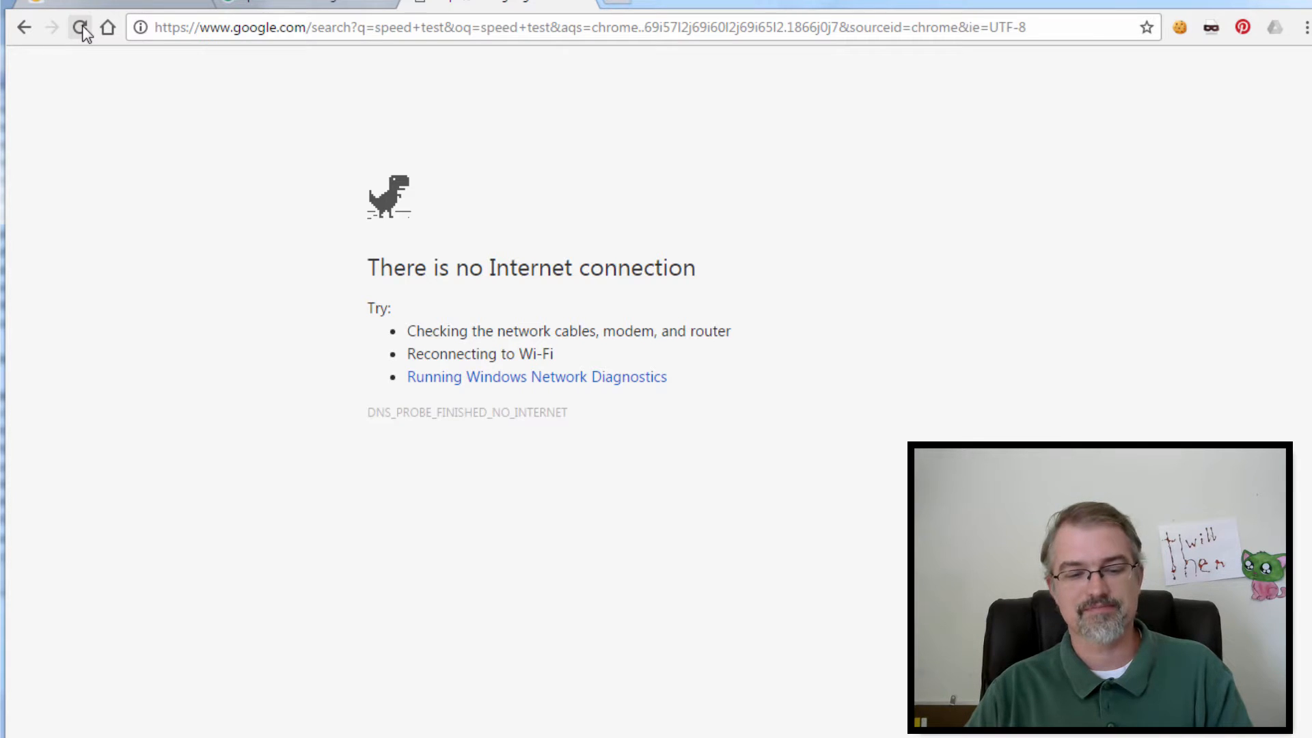
{"action": "left_click", "coordinate": [81, 26]}
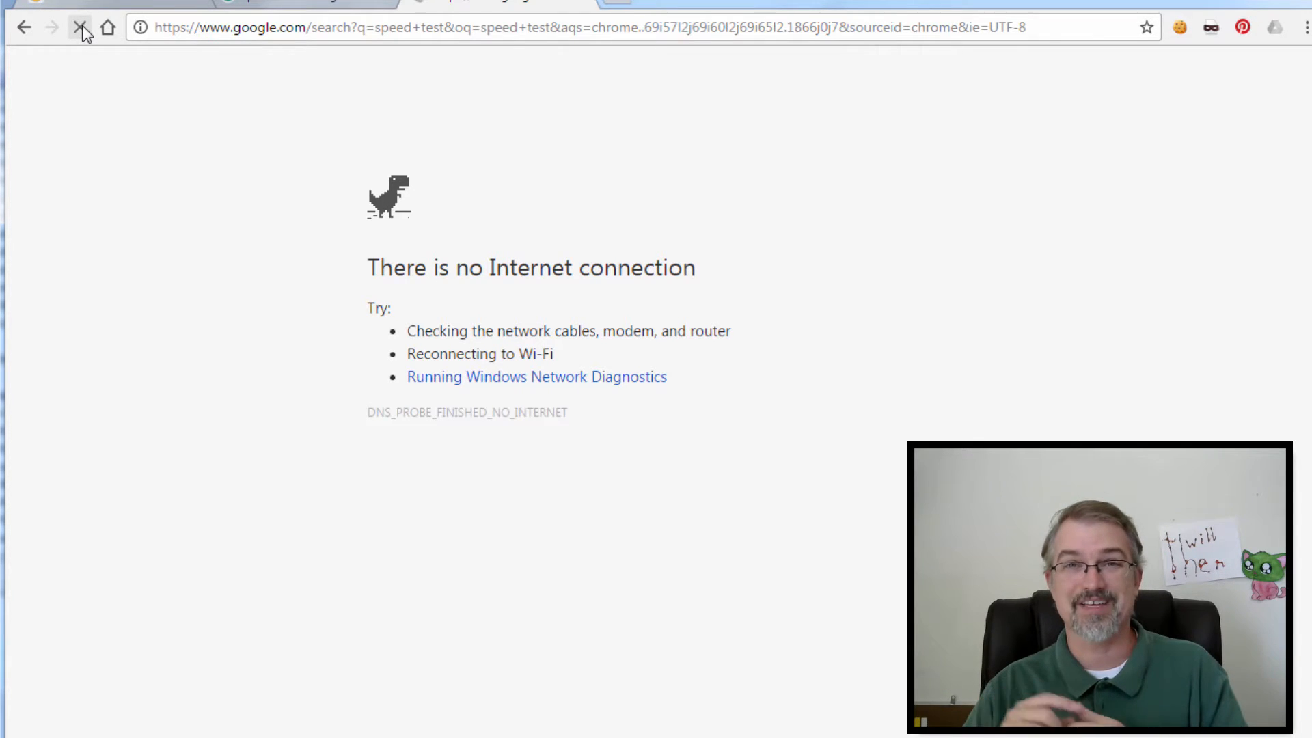
{"action": "mouse_move", "coordinate": [81, 27]}
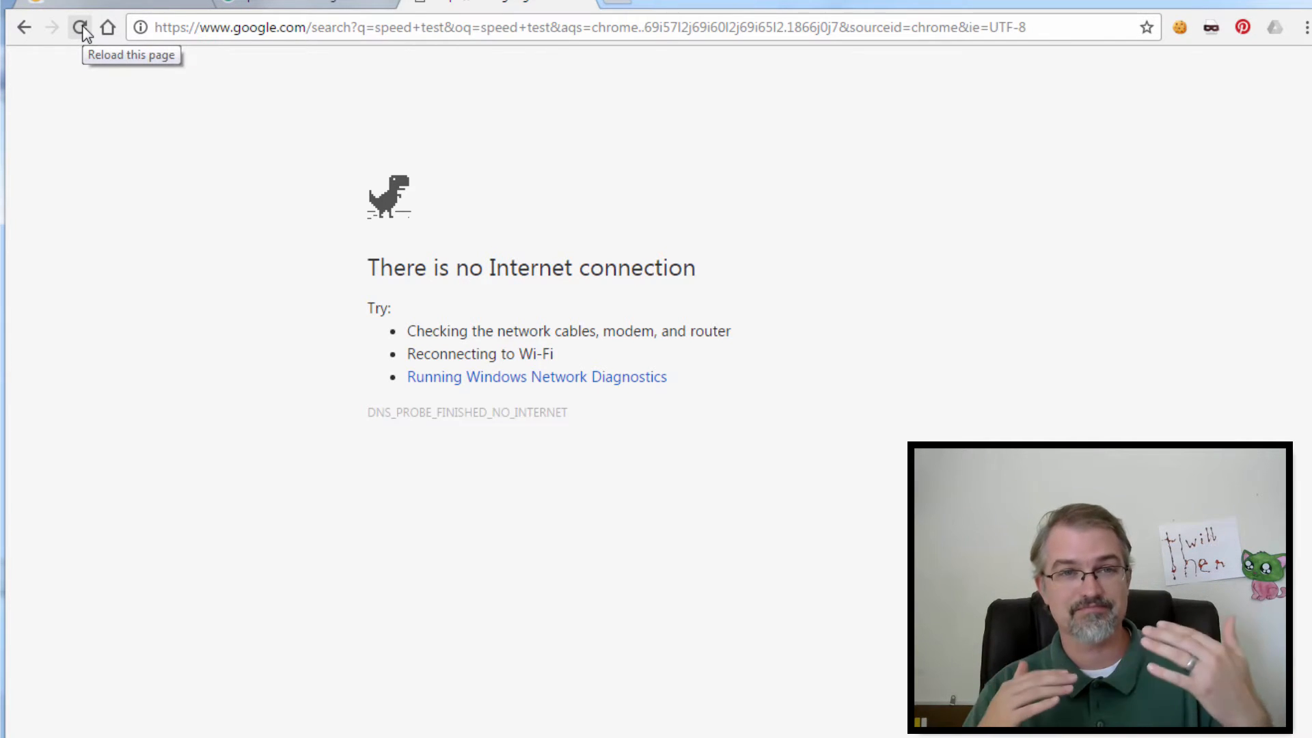
{"action": "mouse_move", "coordinate": [130, 32]}
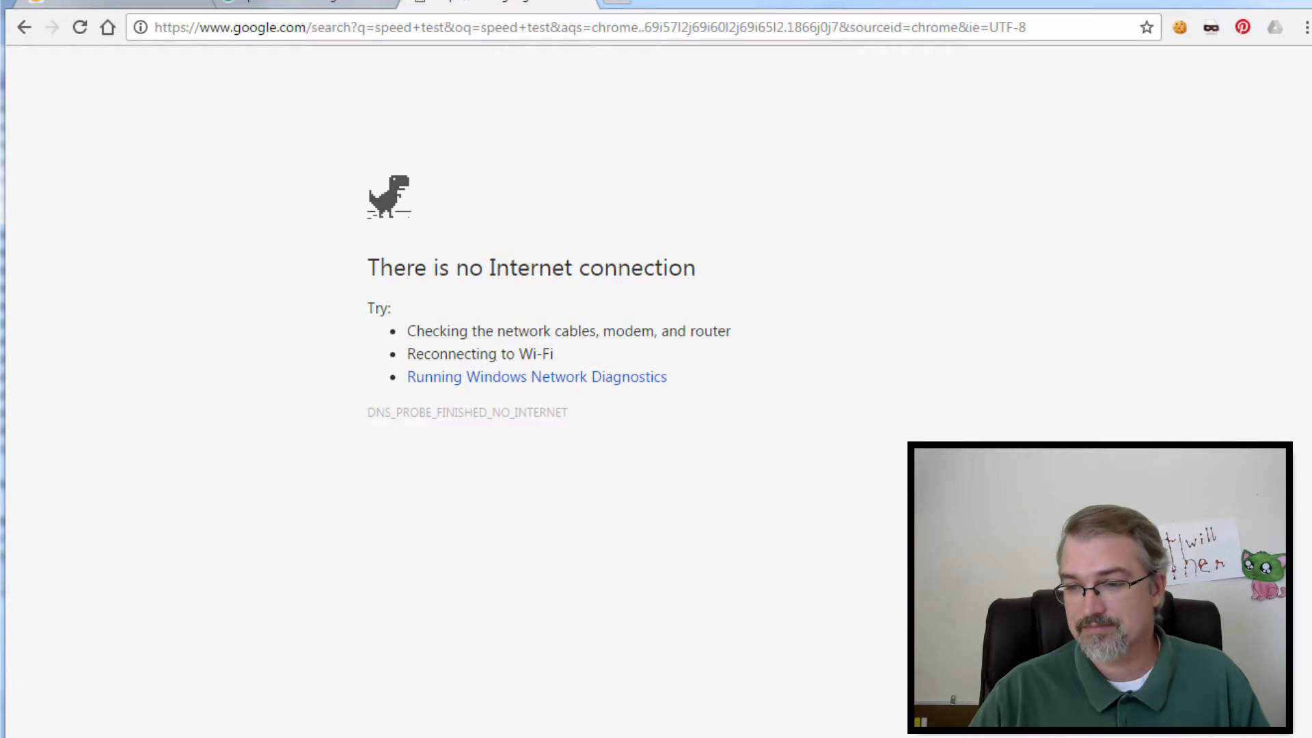
{"action": "mouse_move", "coordinate": [483, 369]}
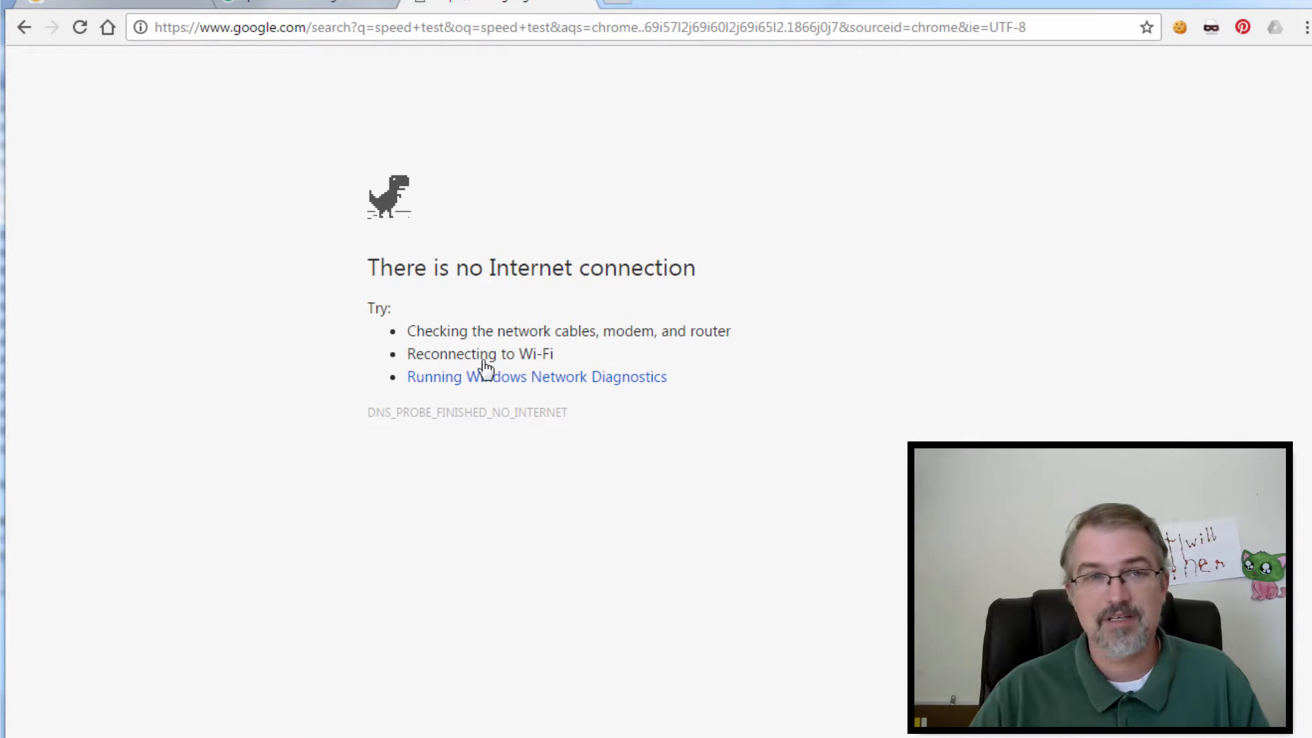
{"action": "left_click", "coordinate": [79, 27]}
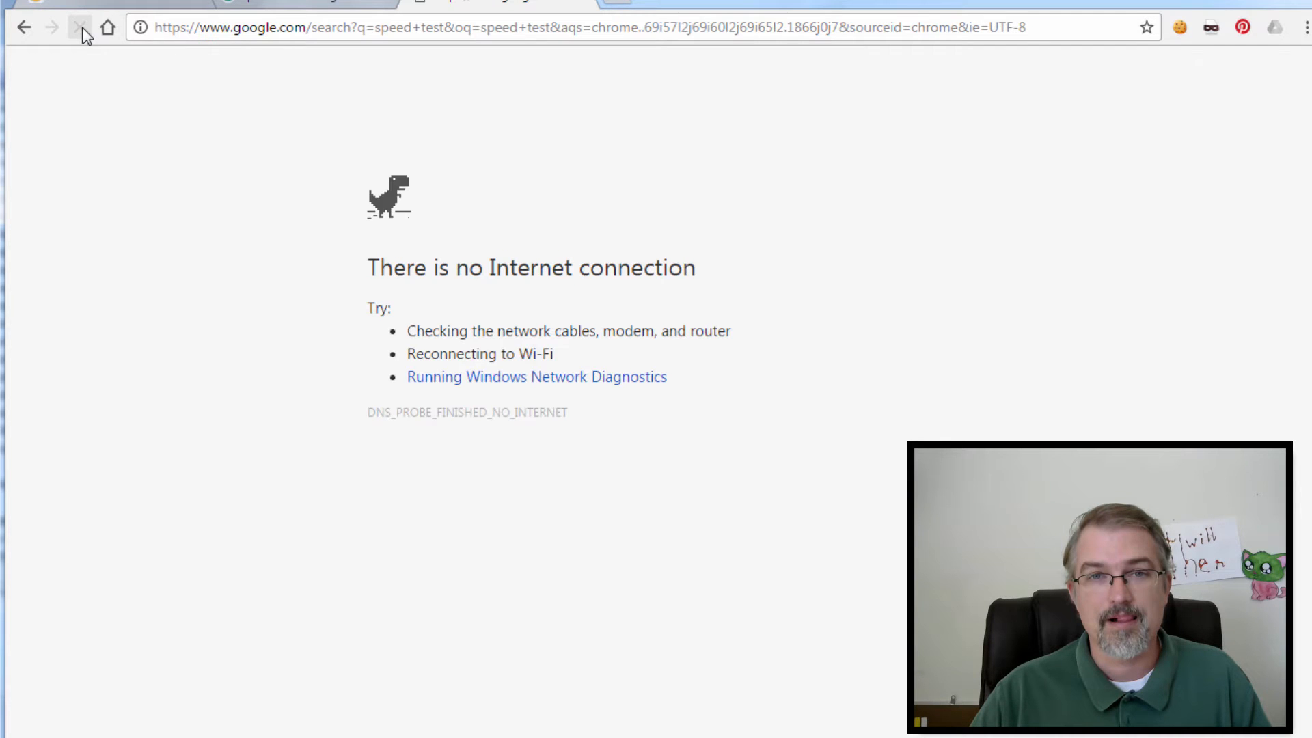
{"action": "left_click", "coordinate": [81, 27]}
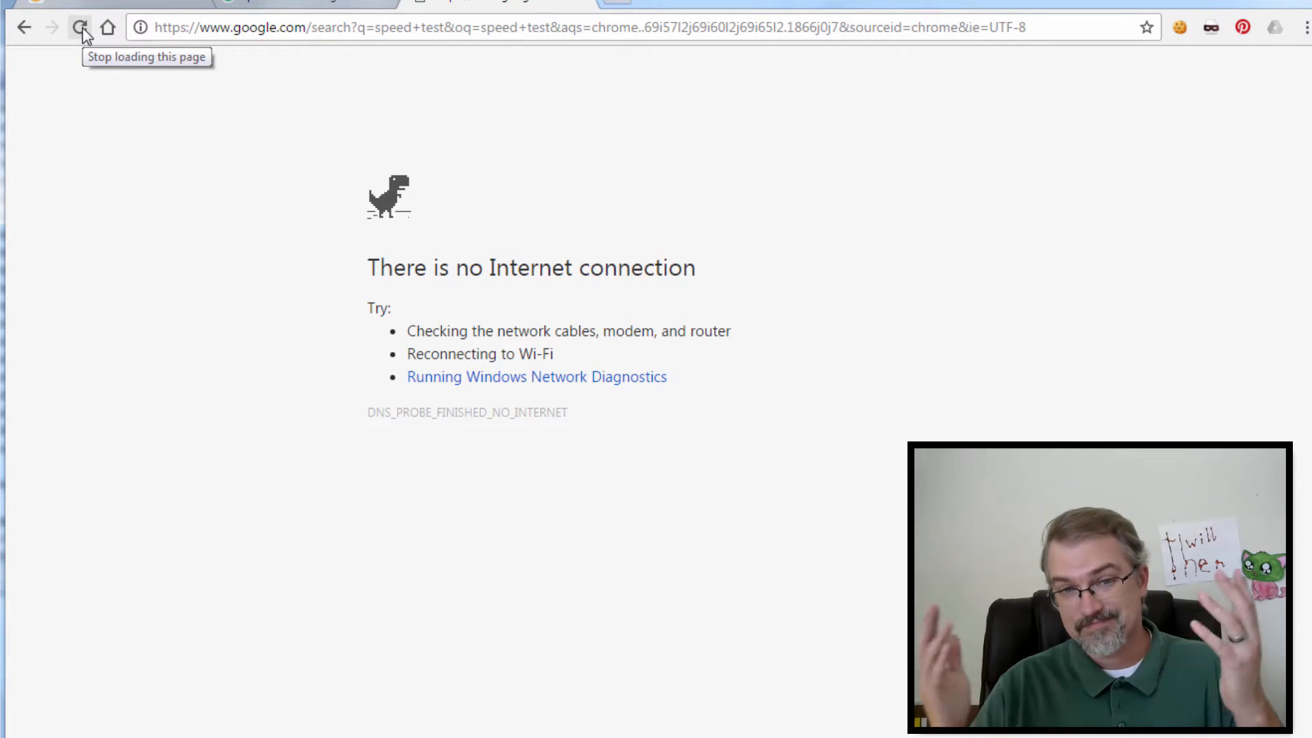
{"action": "left_click", "coordinate": [82, 27]}
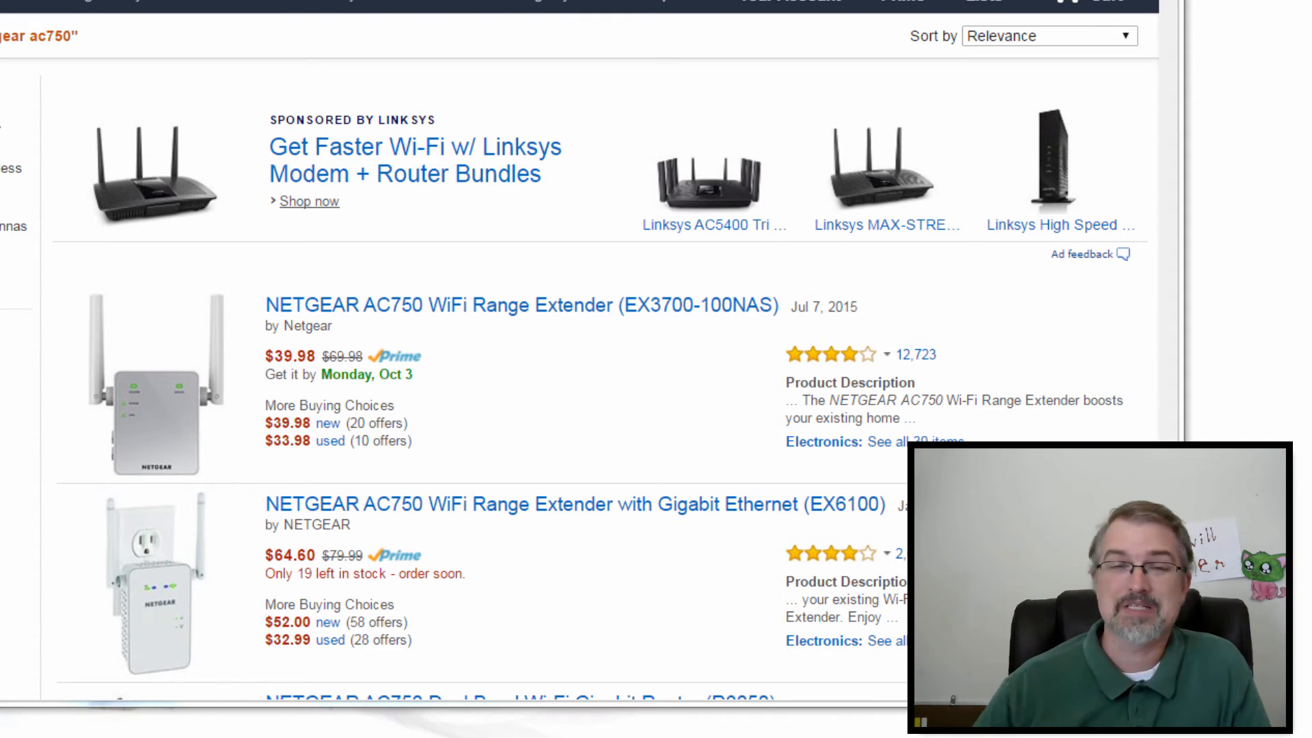
{"action": "mouse_move", "coordinate": [631, 356]}
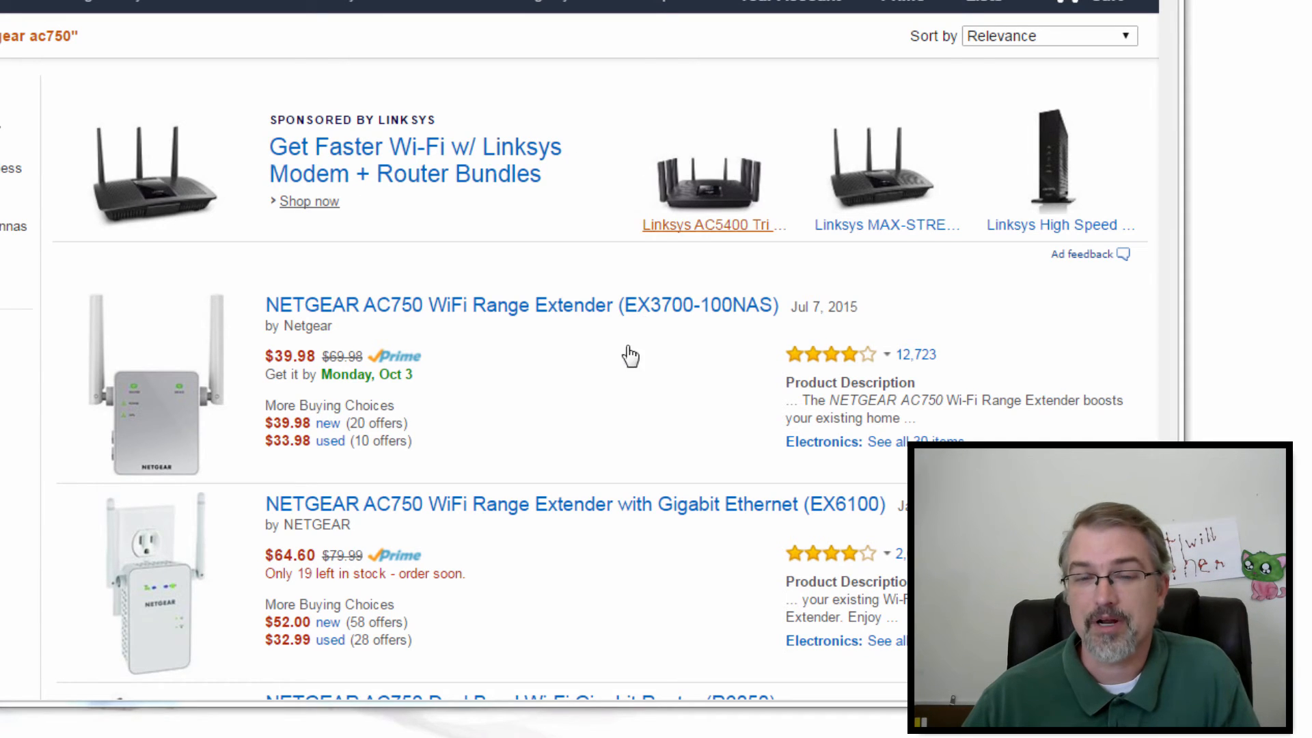
{"action": "mouse_move", "coordinate": [521, 393]}
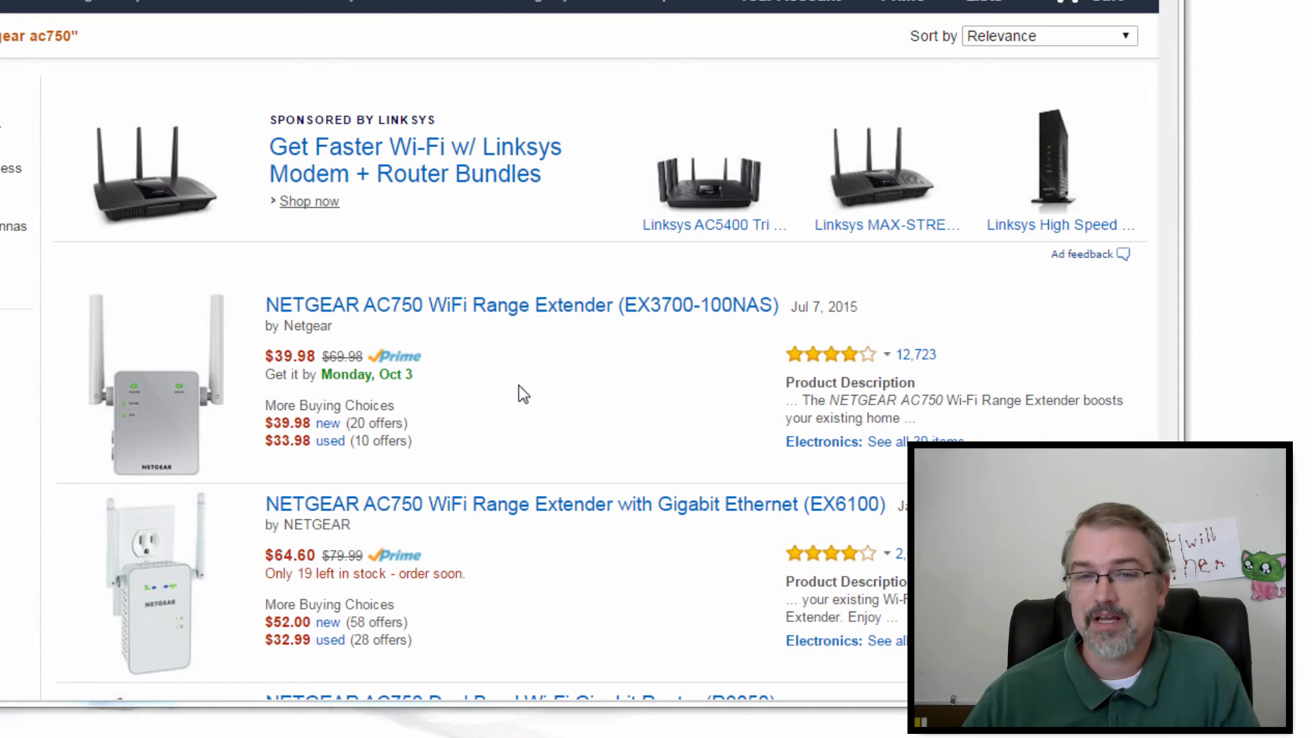
{"action": "mouse_move", "coordinate": [518, 305]}
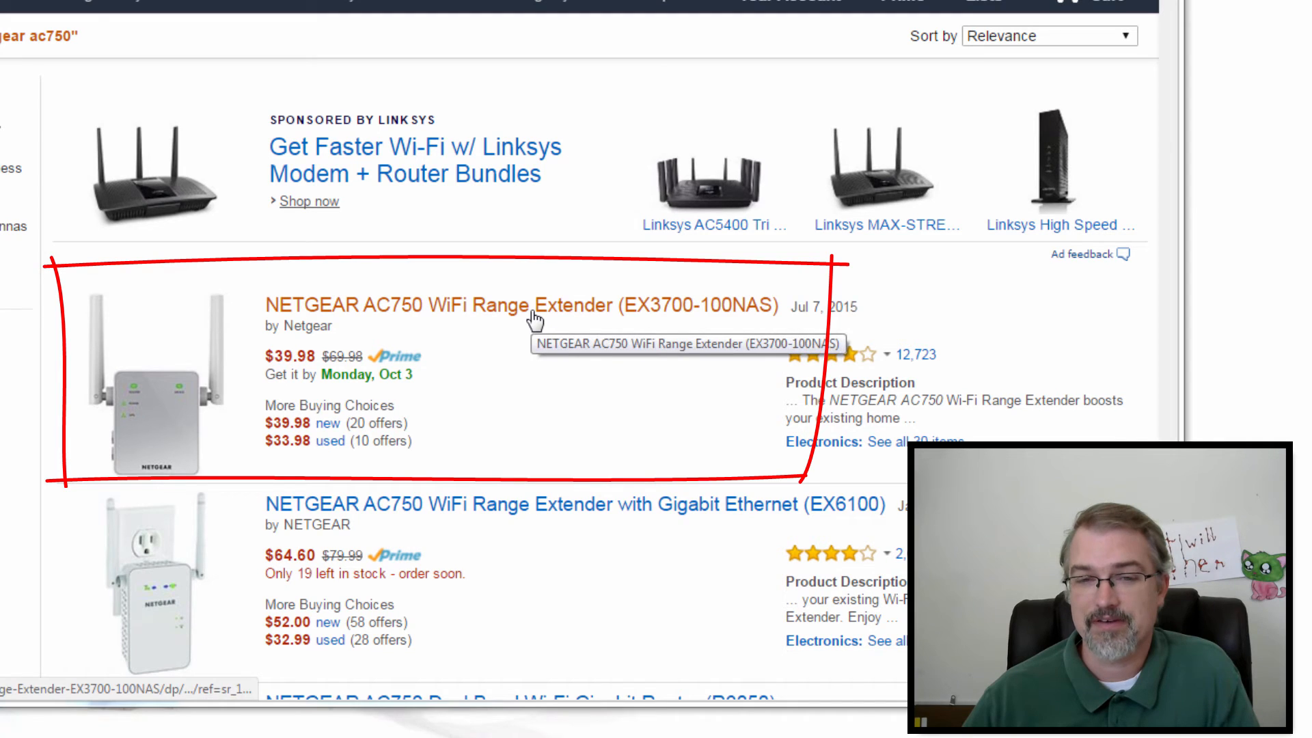
{"action": "mouse_move", "coordinate": [535, 318]}
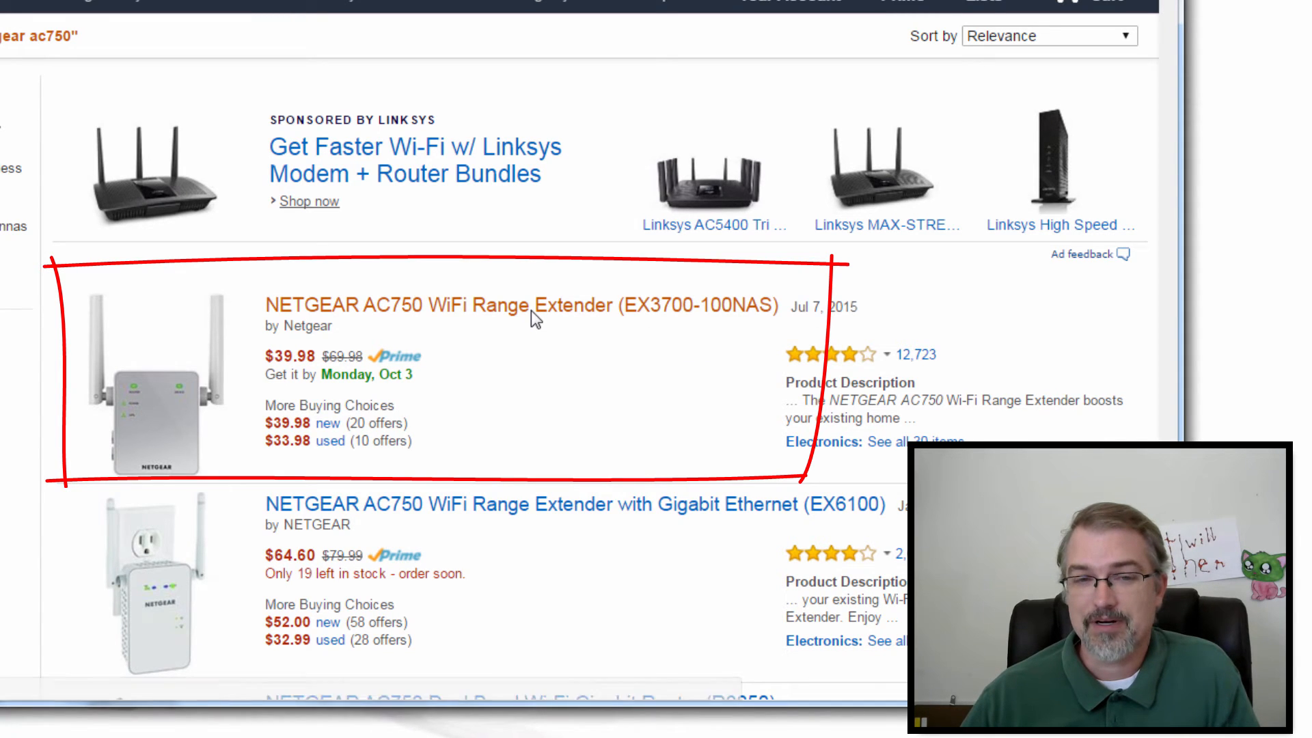
Open the NETGEAR AC750 EX3700-100NAS extender's Amazon product page and scroll through its details
{"action": "left_click", "coordinate": [512, 304]}
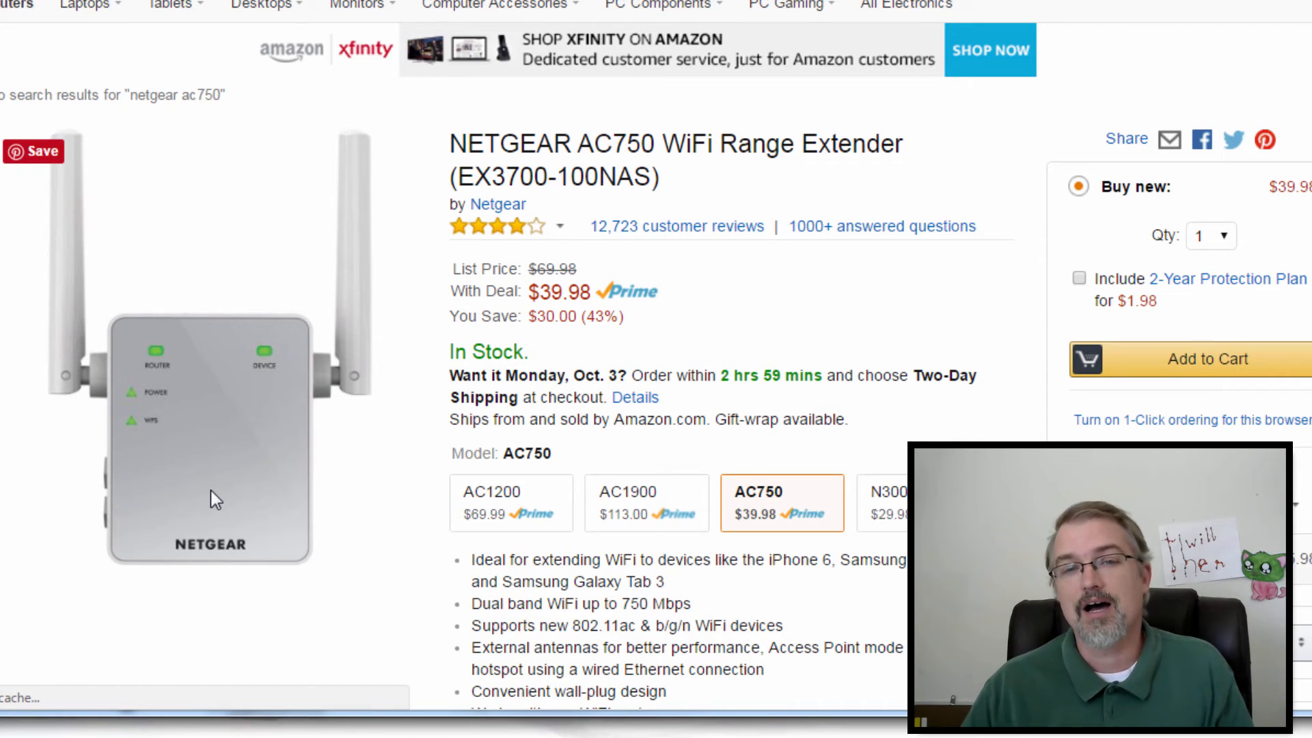
{"action": "mouse_move", "coordinate": [372, 502]}
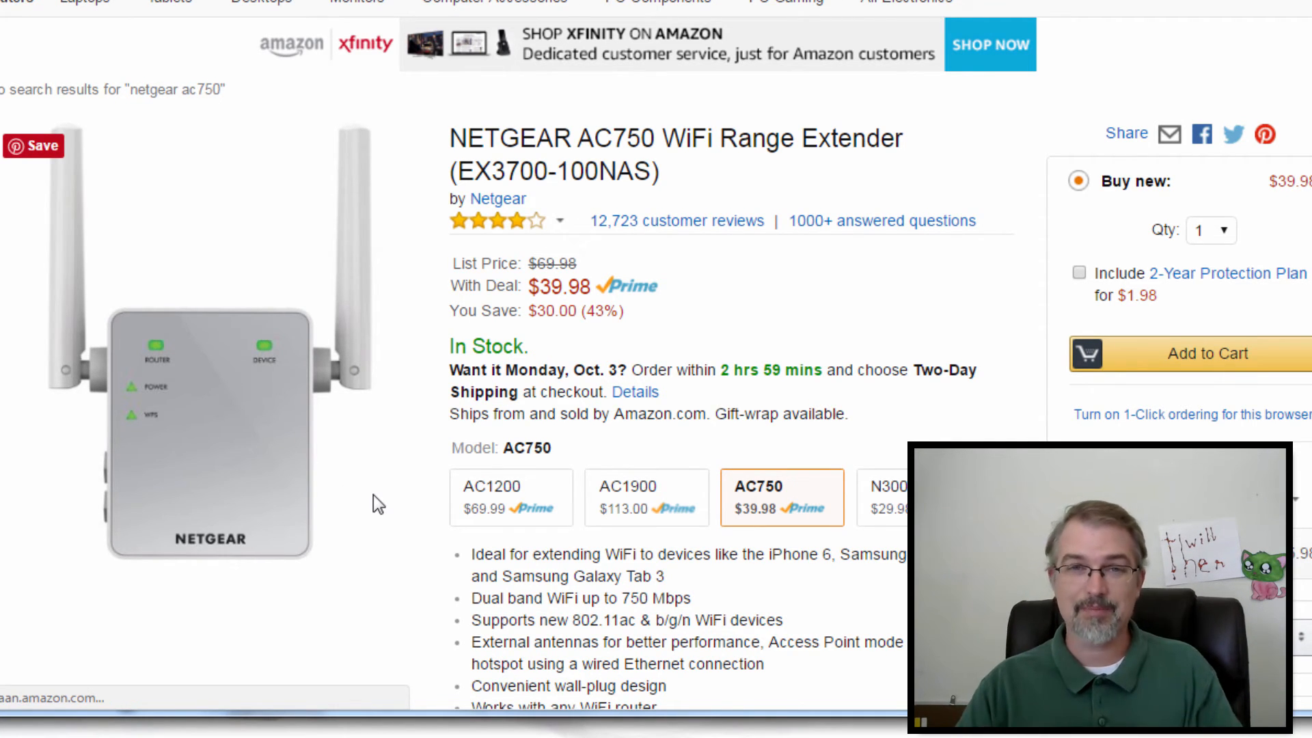
{"action": "scroll", "scroll_direction": "down", "scroll_amount": 3}
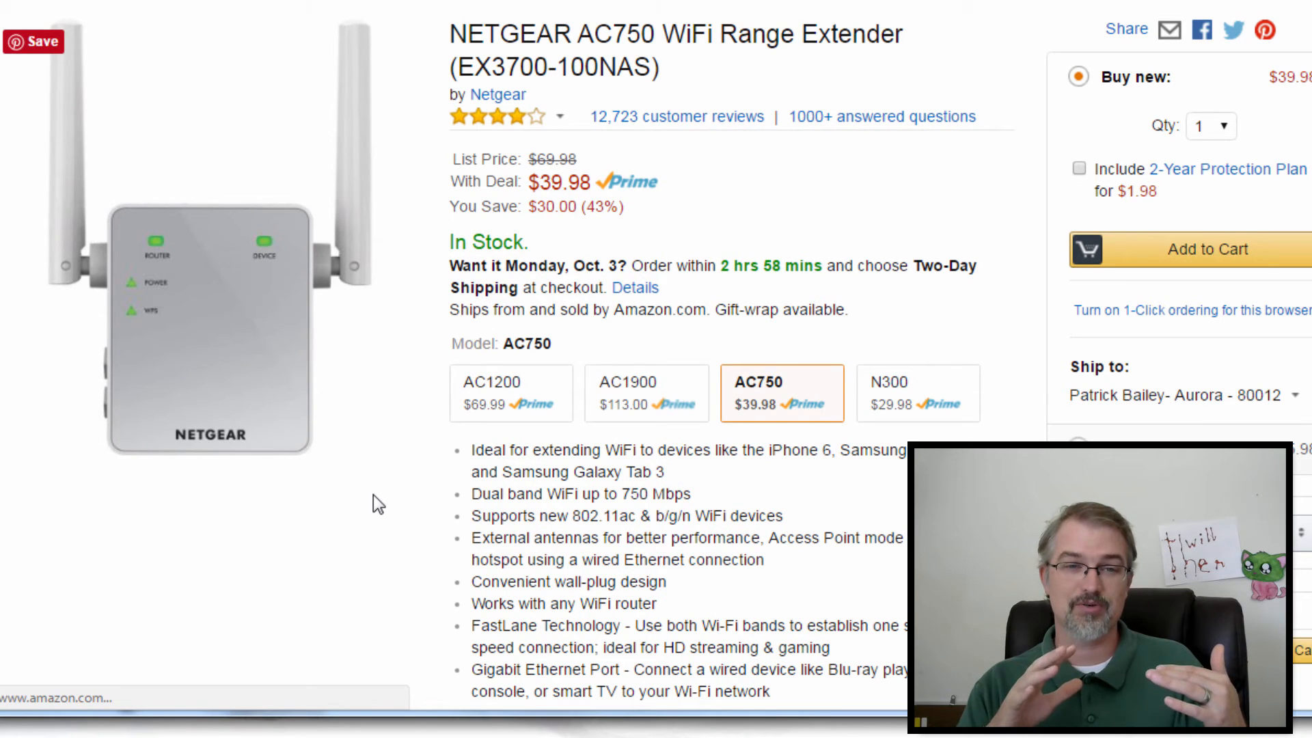